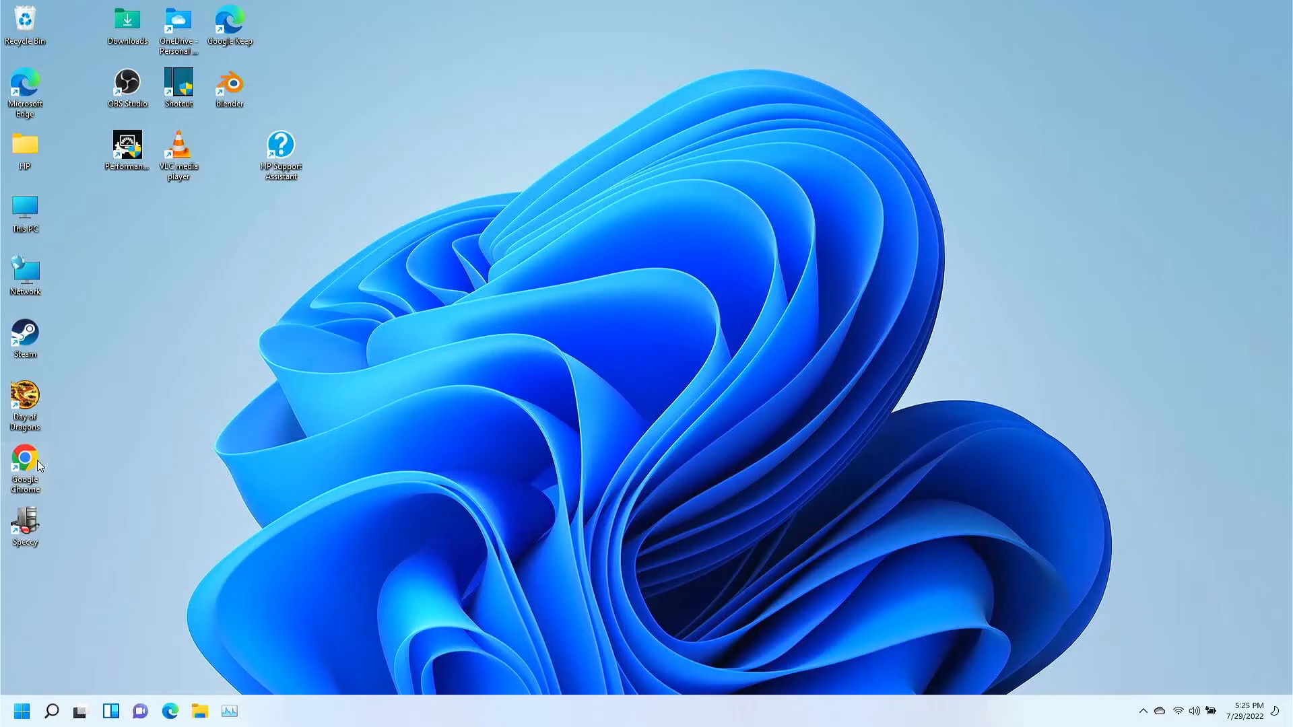
Launch Google Chrome from its desktop shortcut.
double_click(25, 460)
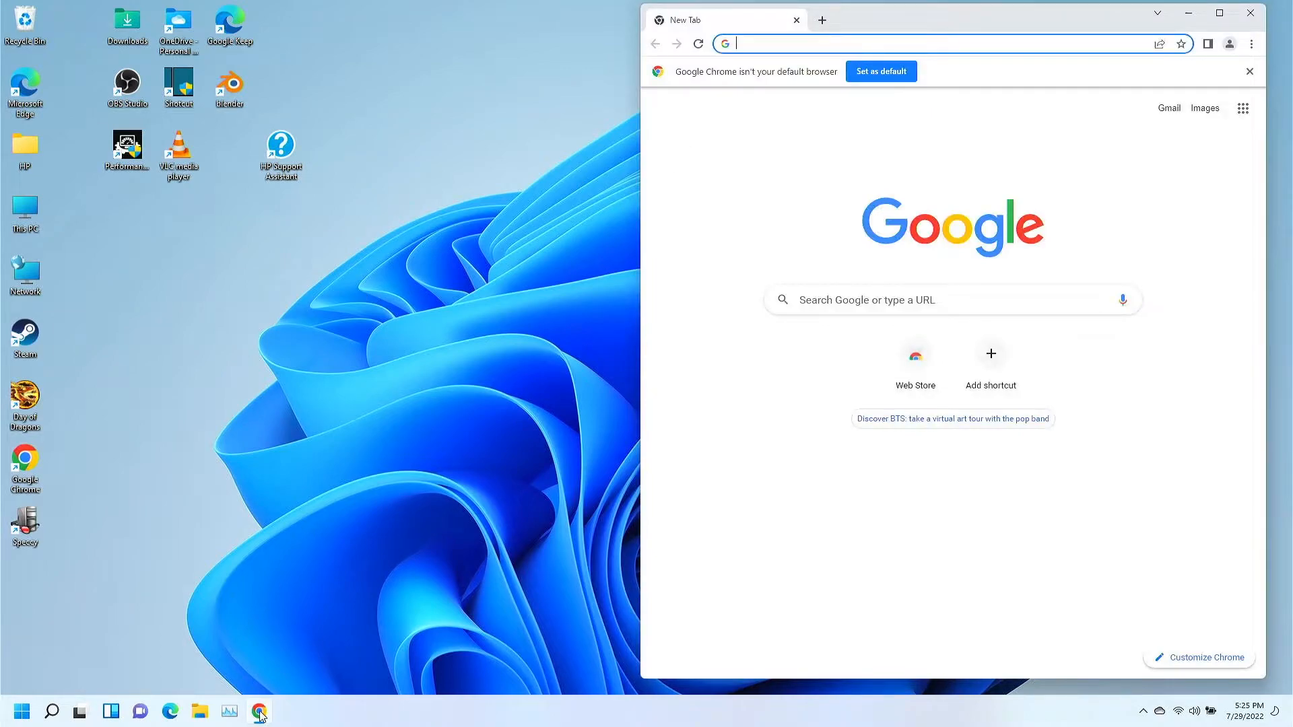
mouse_move(620, 207)
text(minecraft alternate downloads)
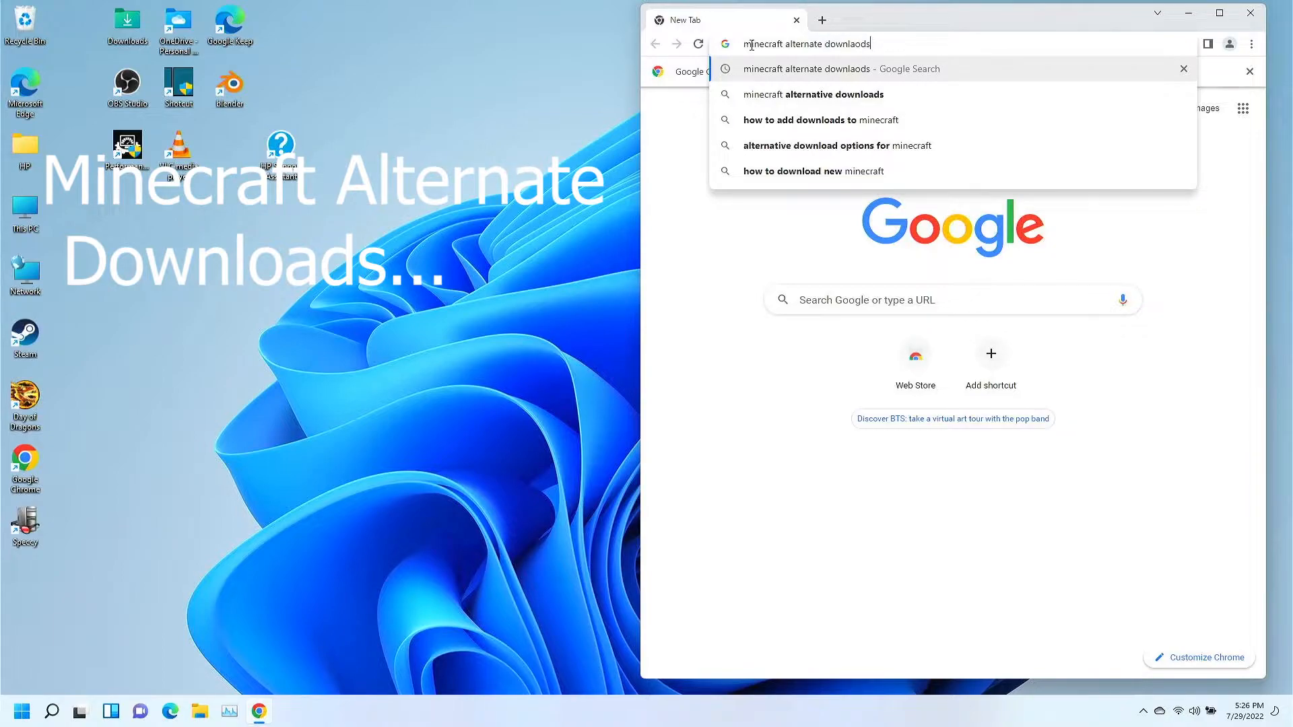
Run the Google search for 'minecraft alternate downloads'.
key(Return)
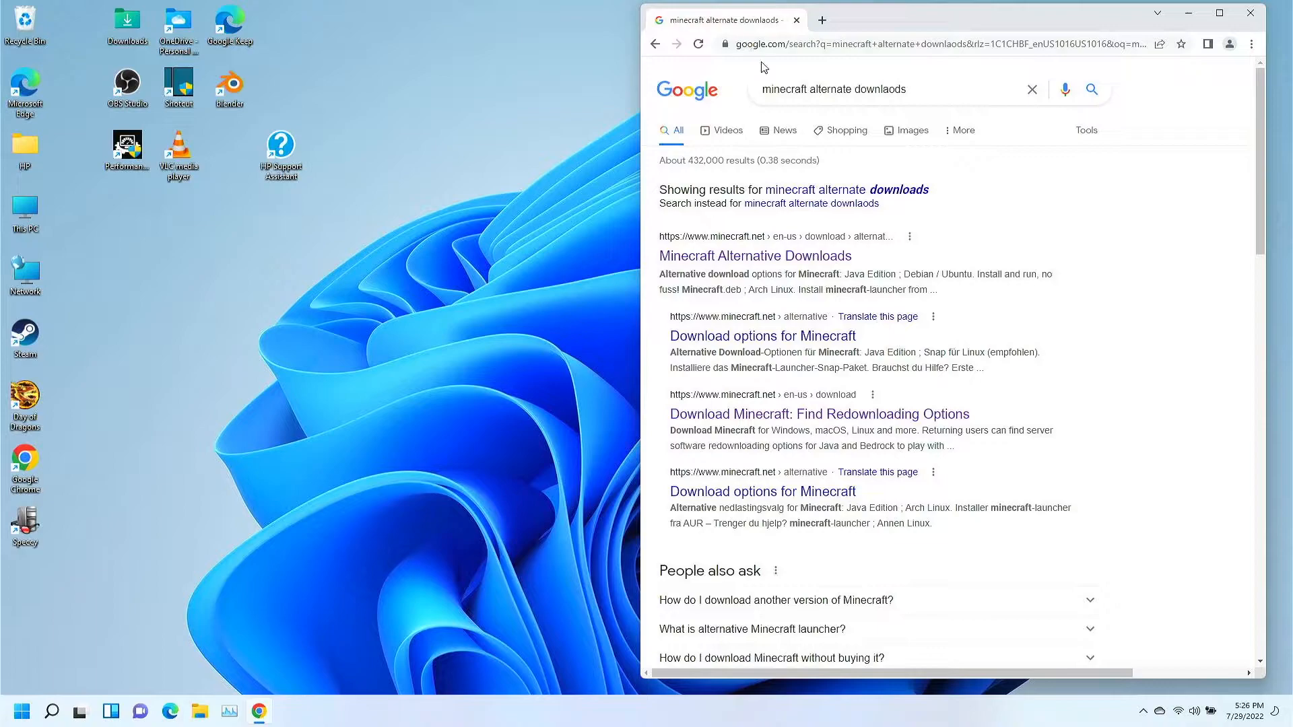
mouse_move(984, 214)
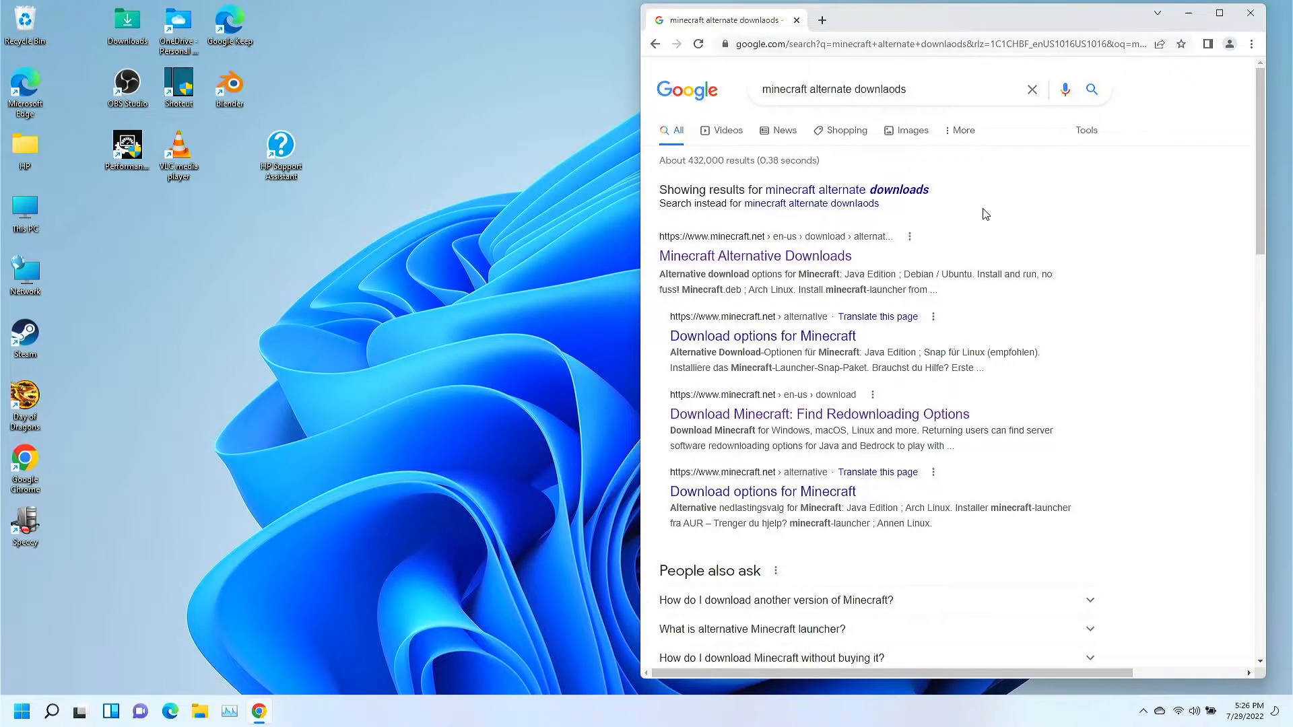
mouse_move(892, 218)
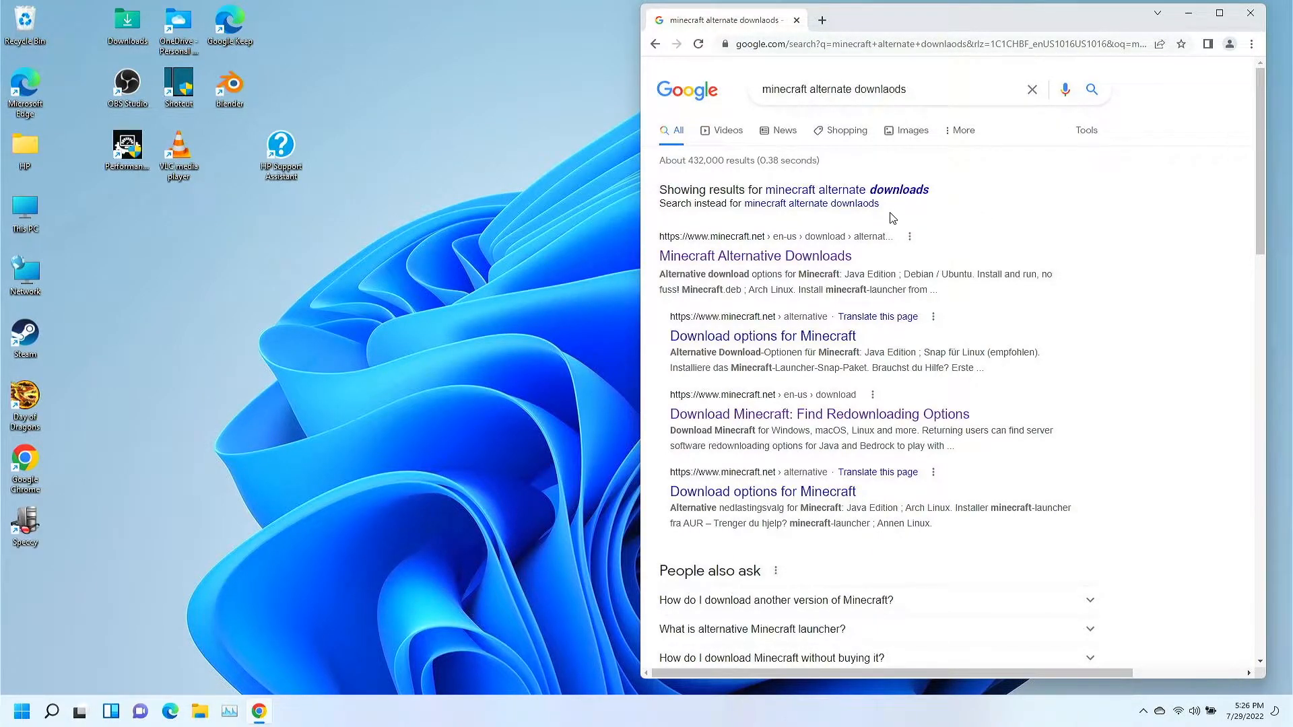
mouse_move(755, 256)
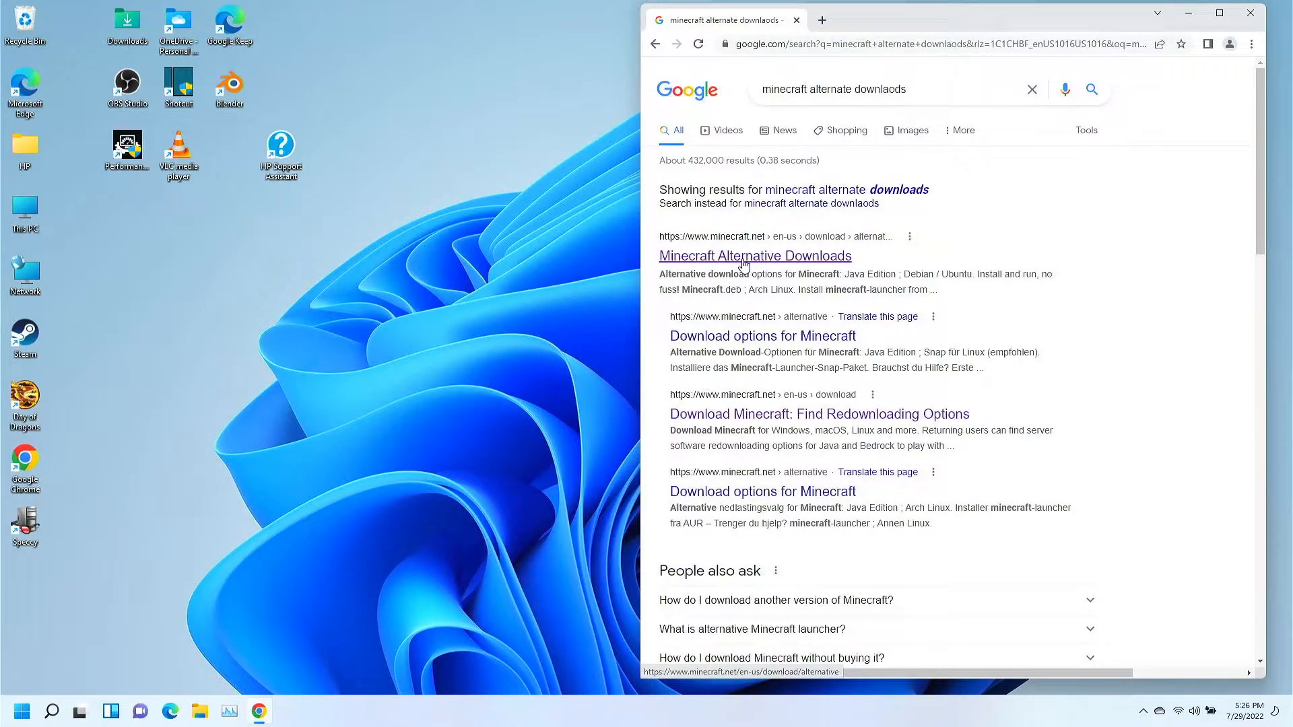
Open minecraft.net's Alternative Downloads result, scroll to the file table, and dismiss the account popup.
click(753, 256)
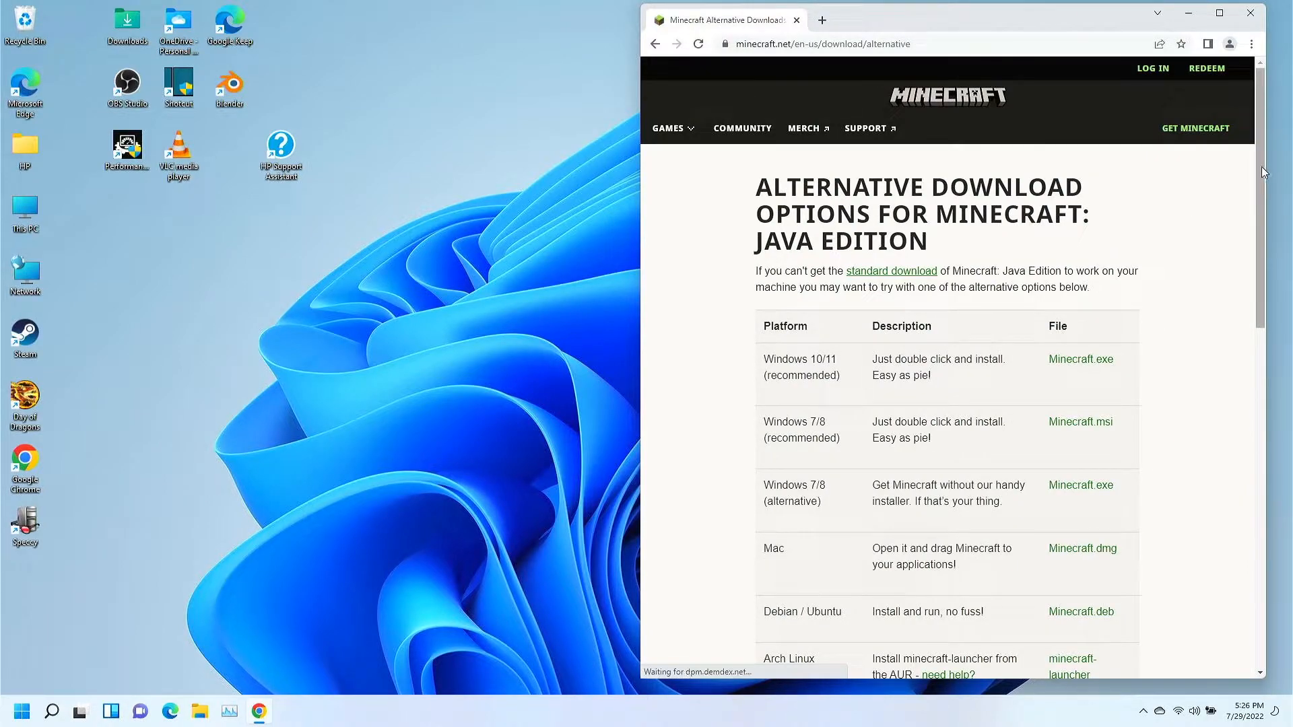
scroll(down, 3)
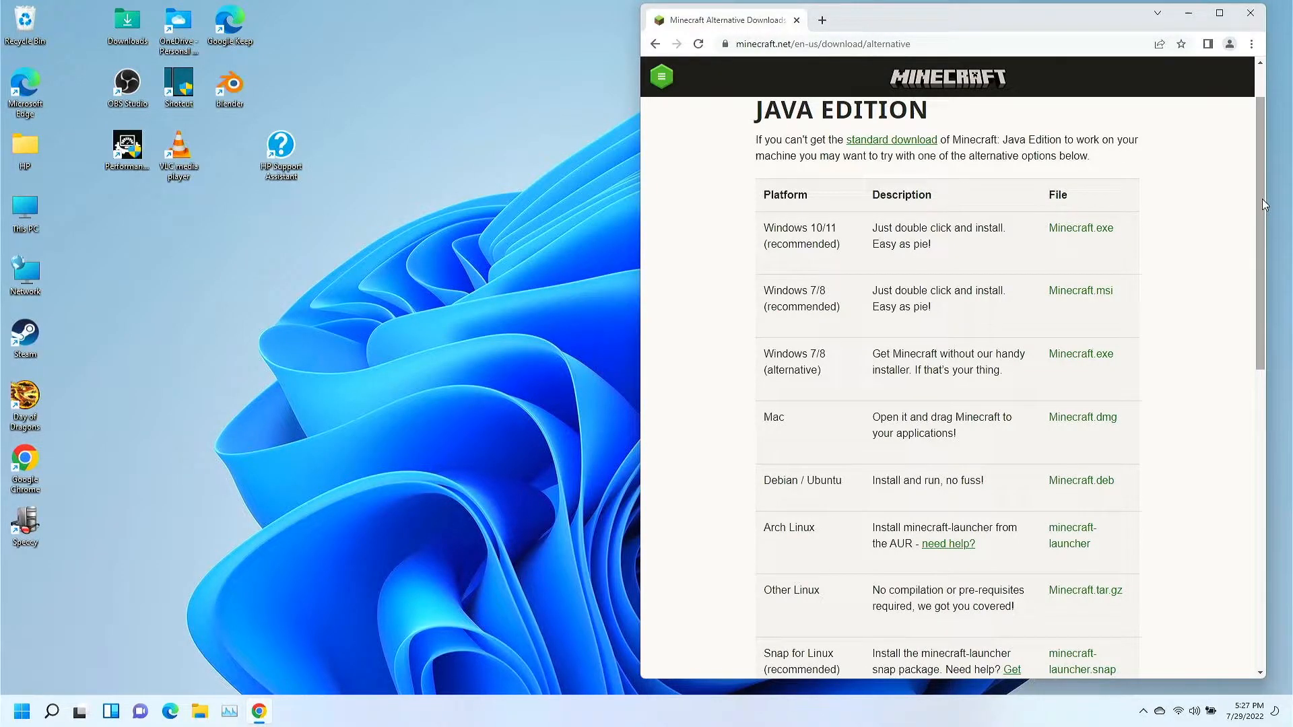
mouse_move(900, 229)
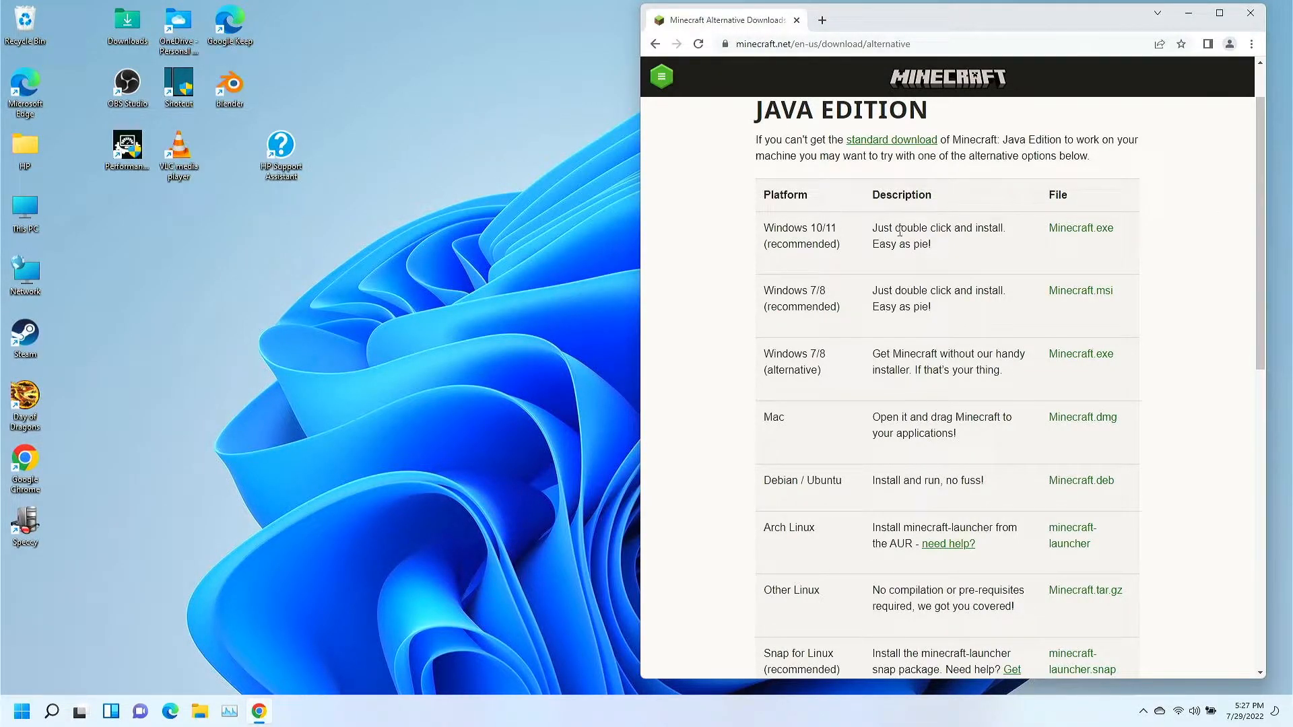
mouse_move(765, 232)
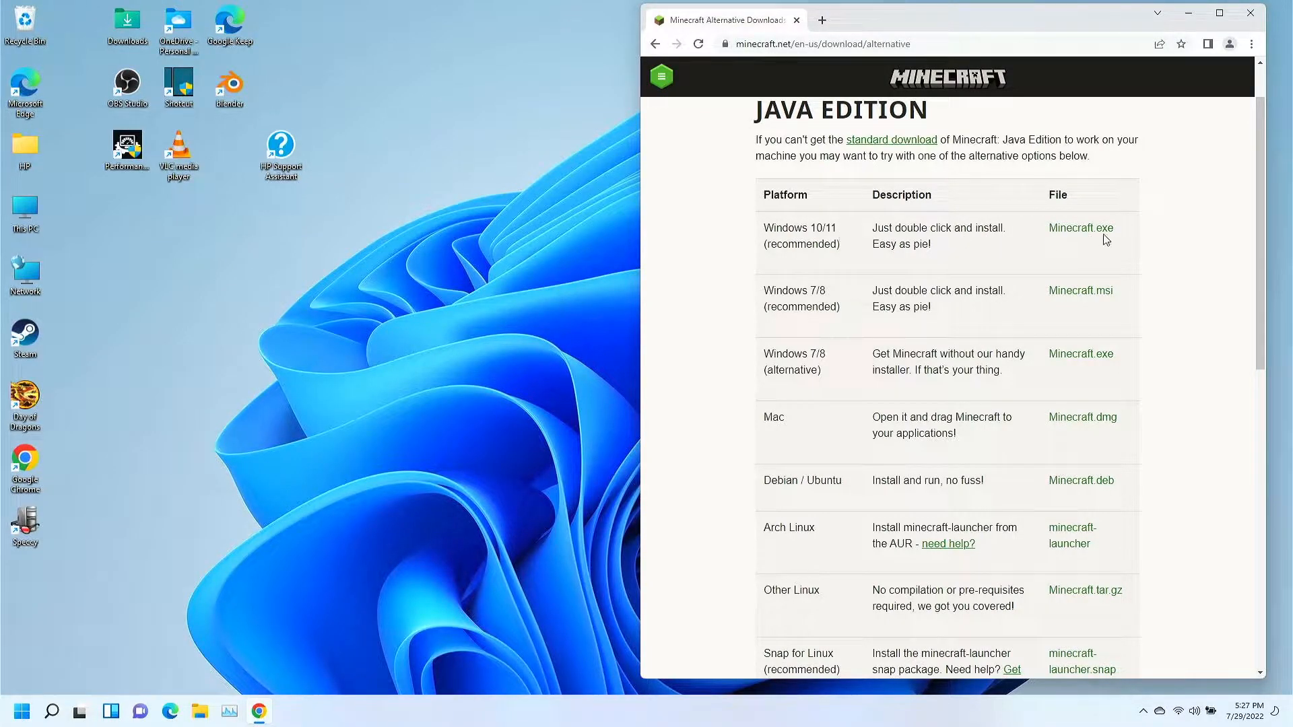
mouse_move(1165, 231)
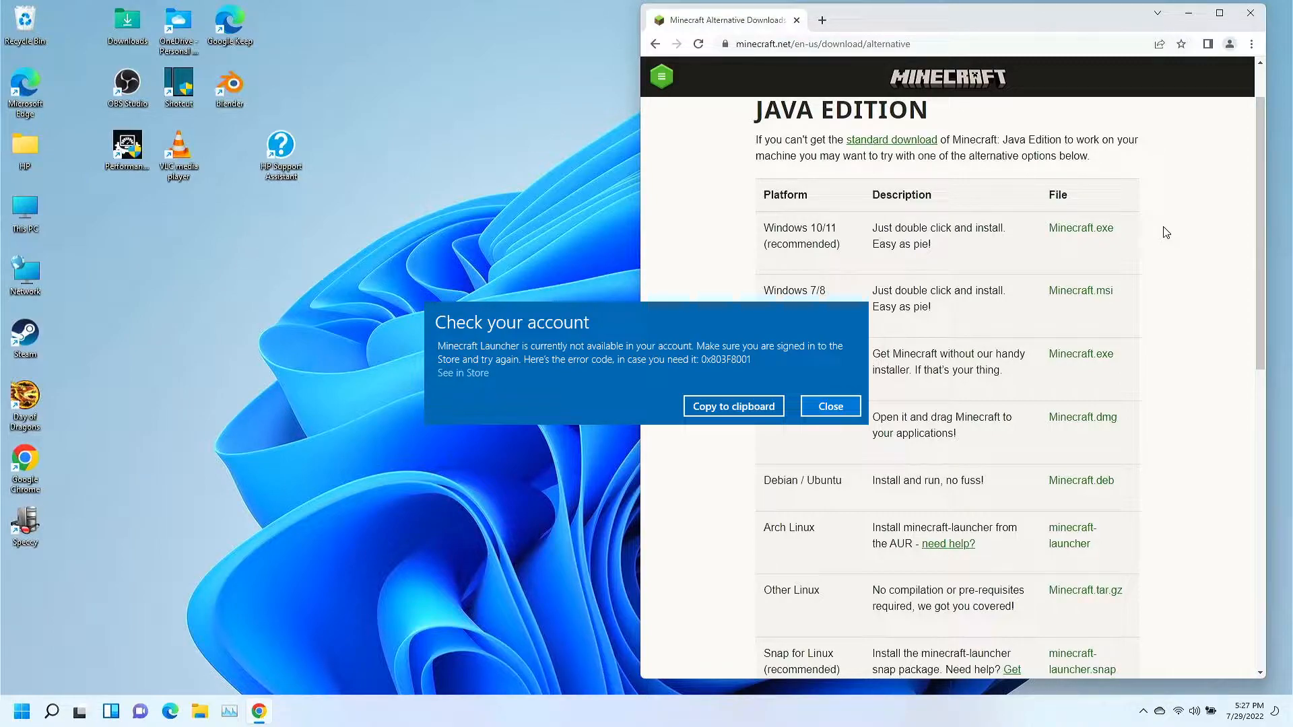
click(829, 406)
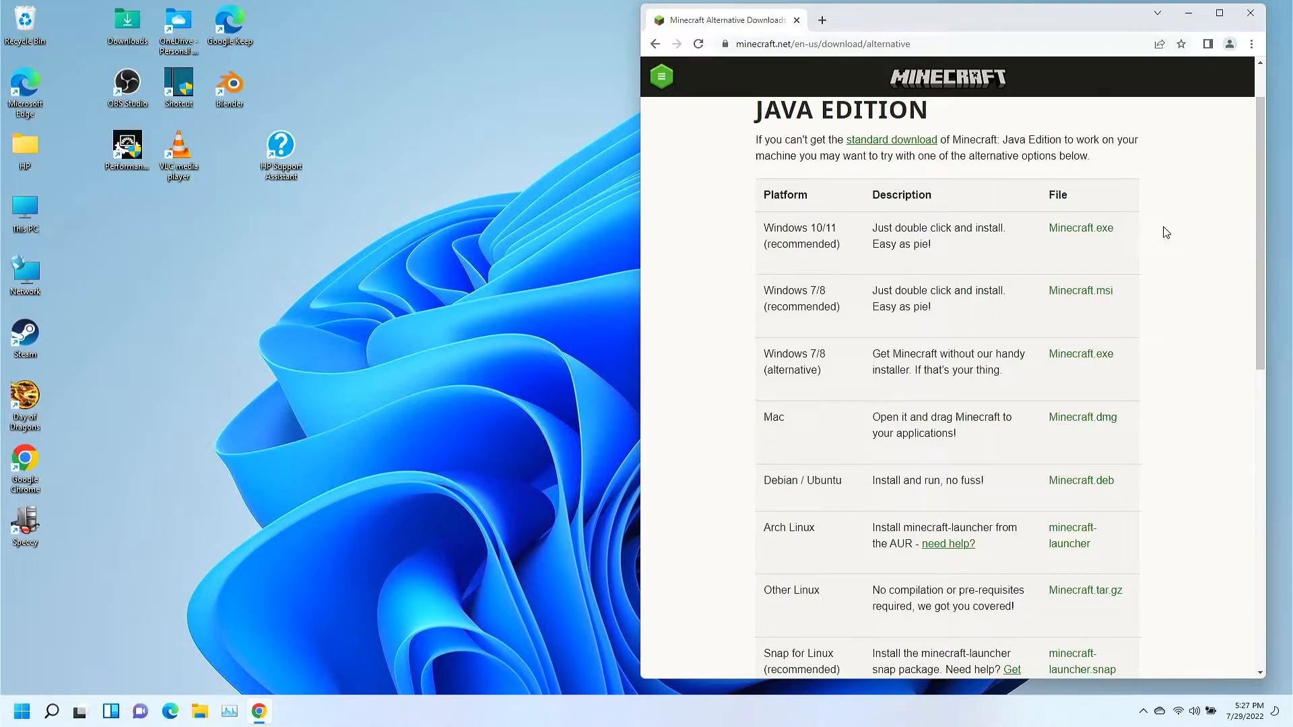
mouse_move(749, 330)
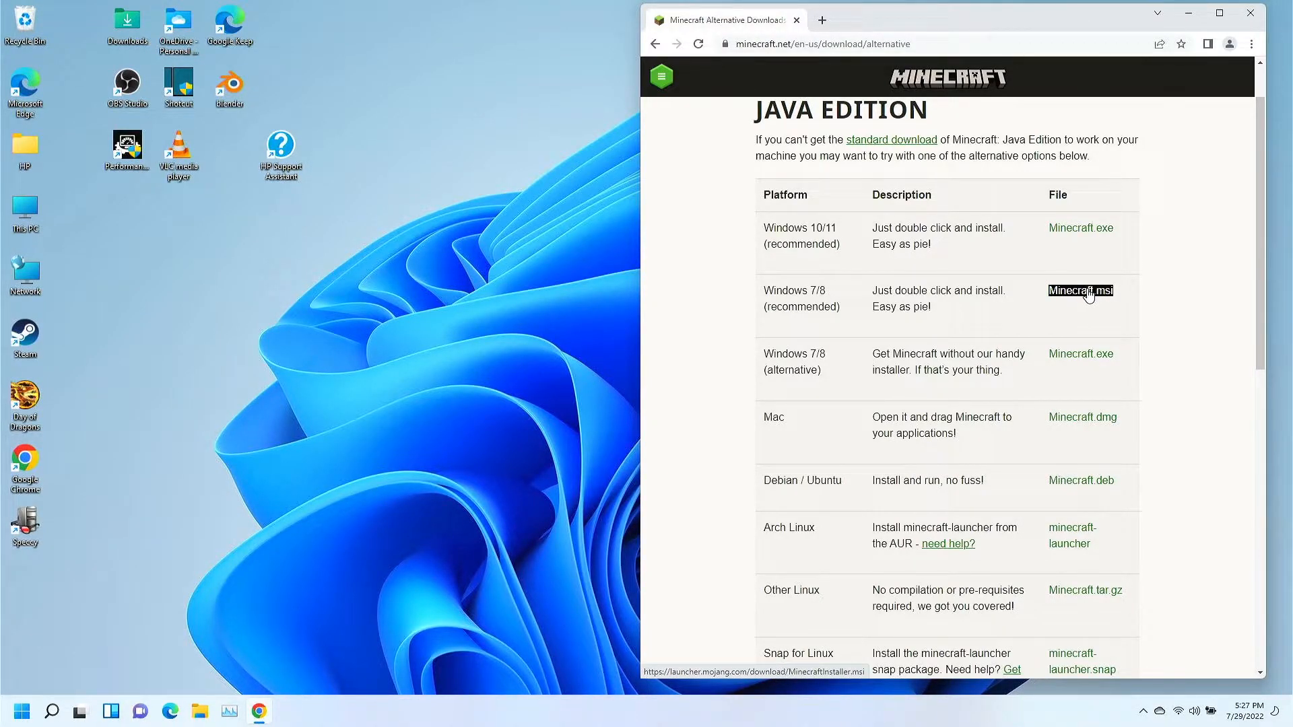
mouse_move(1173, 316)
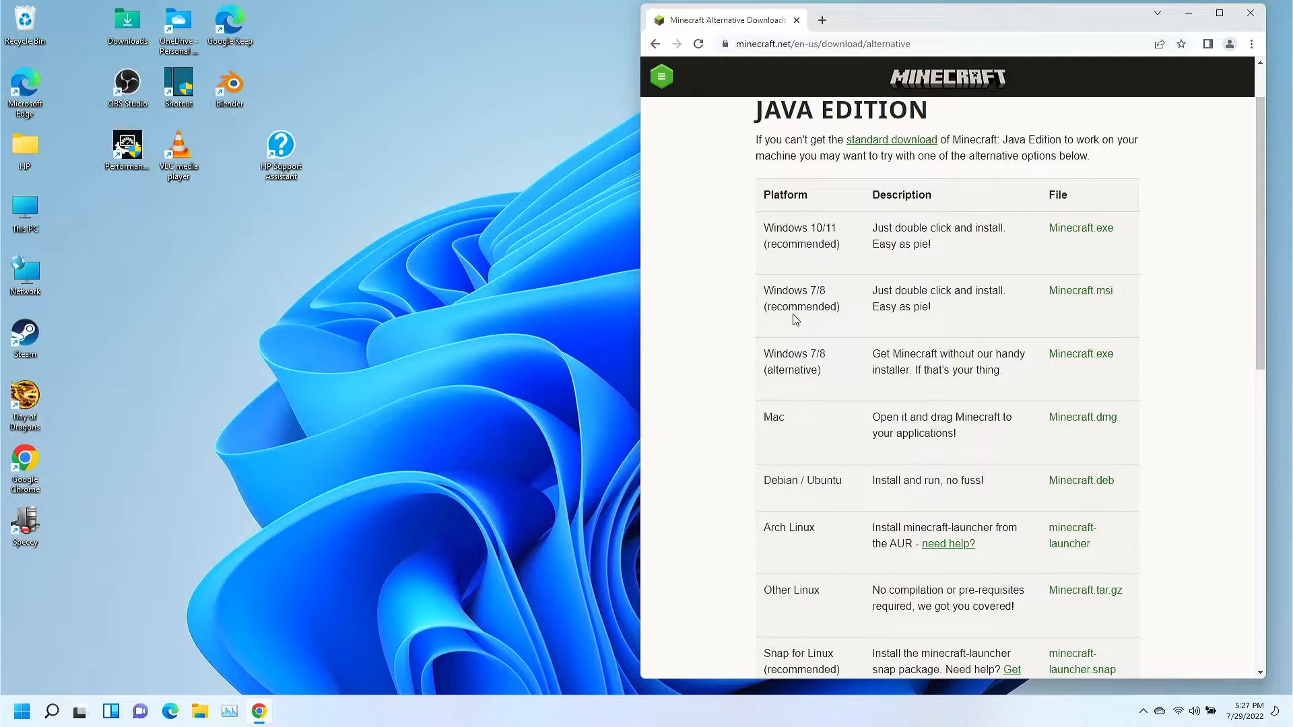
mouse_move(793, 370)
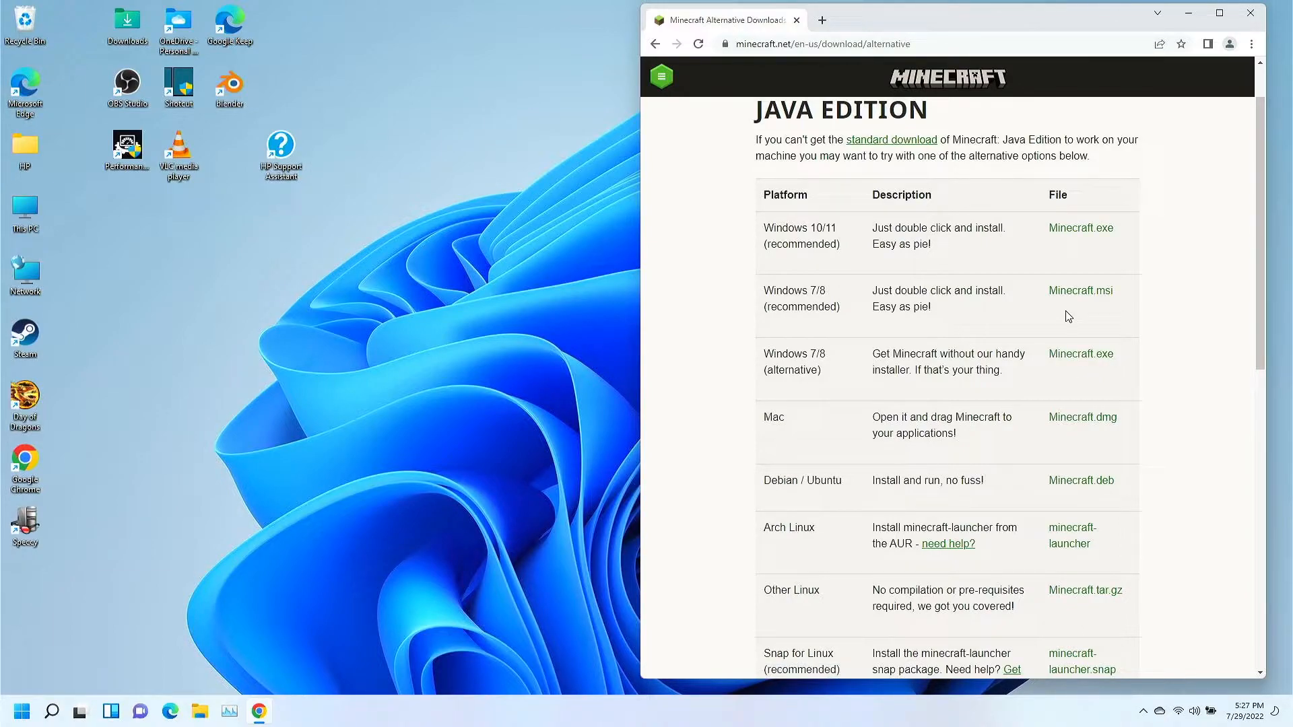
mouse_move(1076, 366)
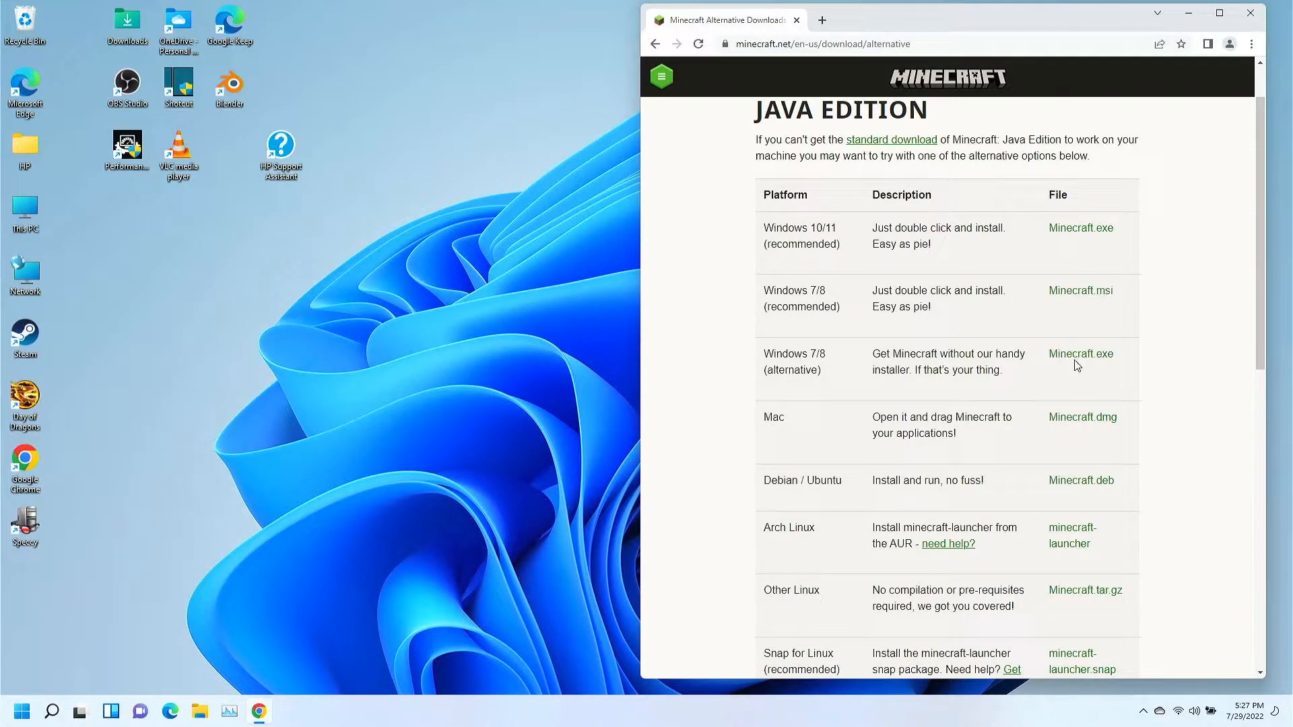
mouse_move(1044, 235)
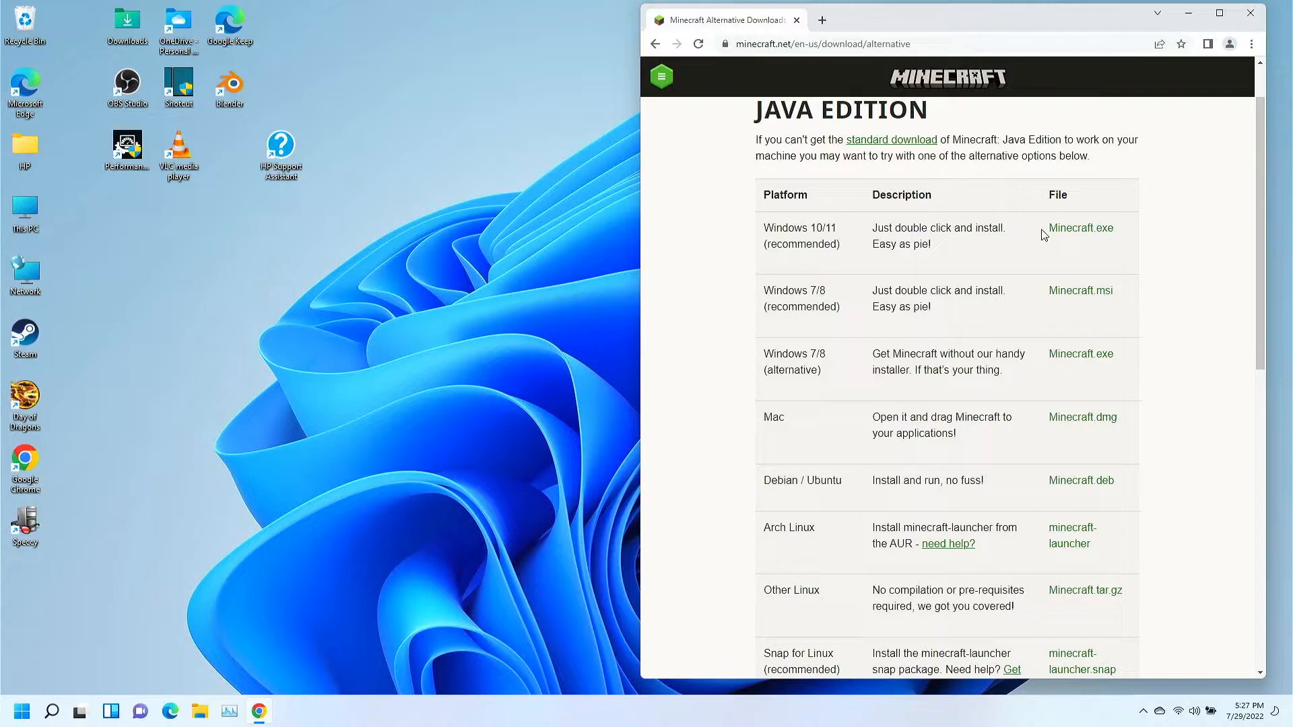
mouse_move(1081, 290)
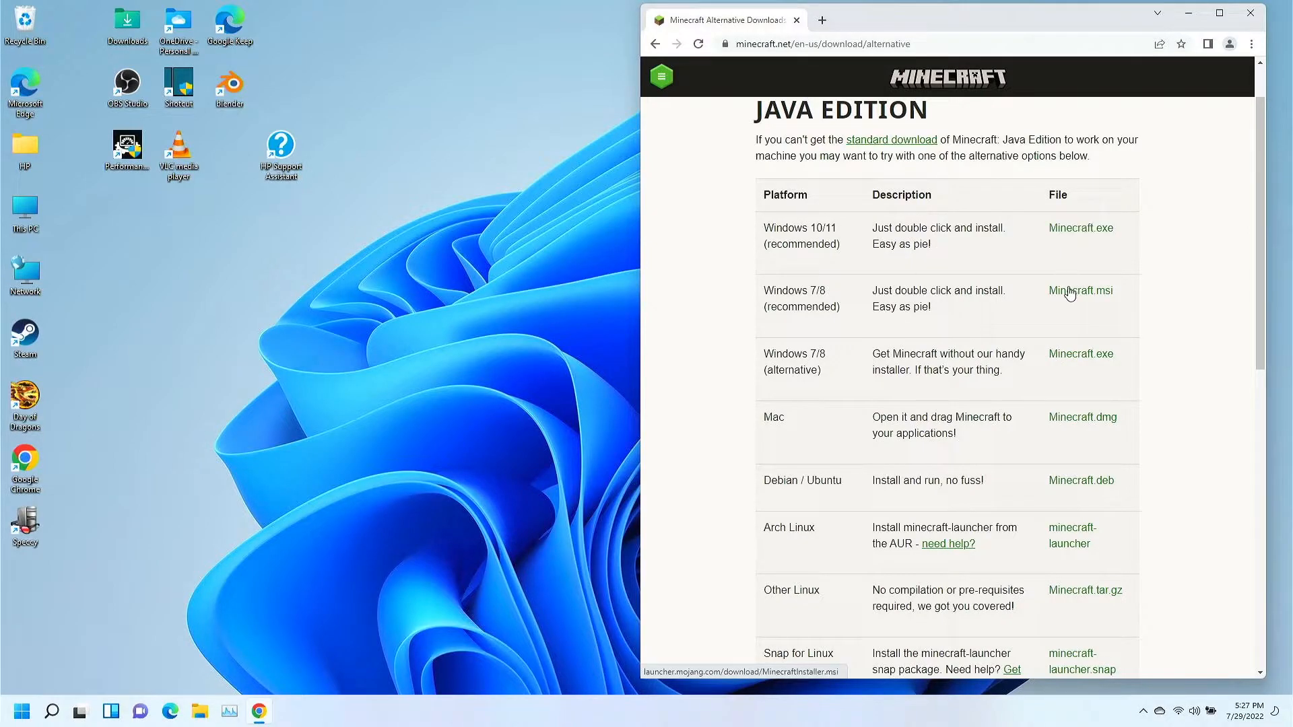
Download the Windows 7/8 Minecraft.msi installer and open the downloaded file.
double_click(1080, 290)
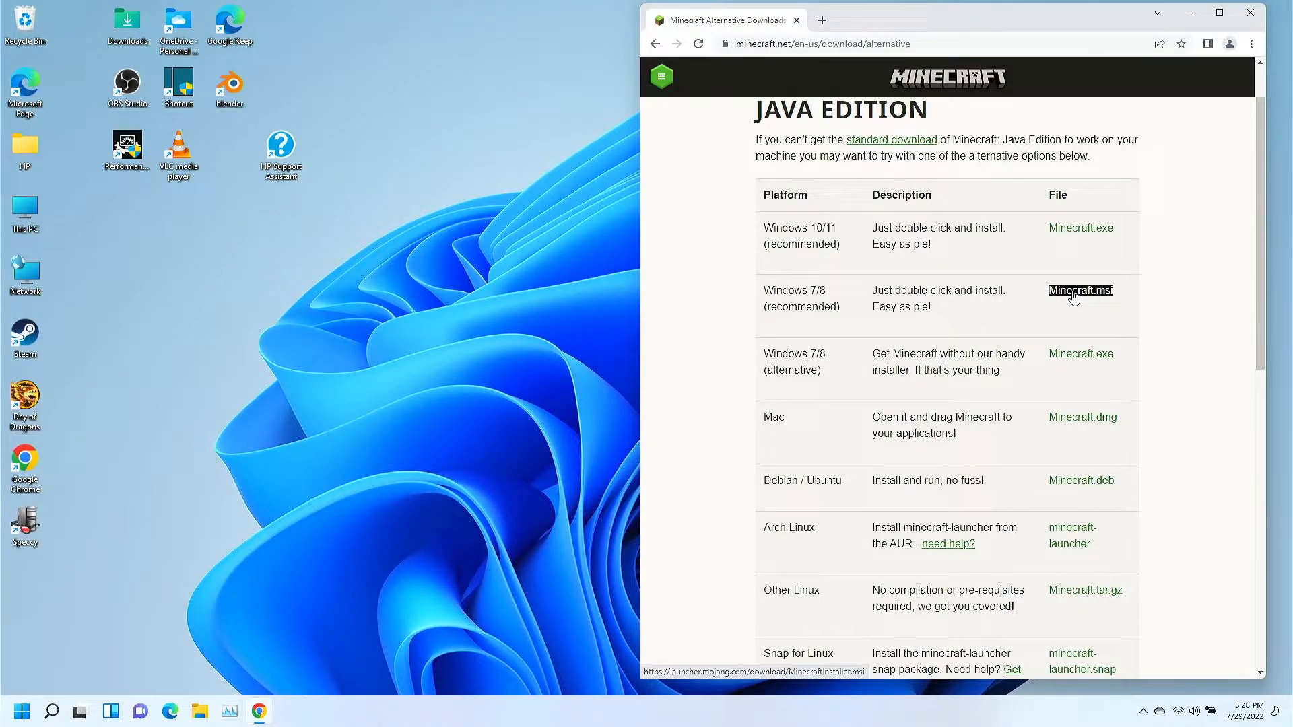
mouse_move(1053, 298)
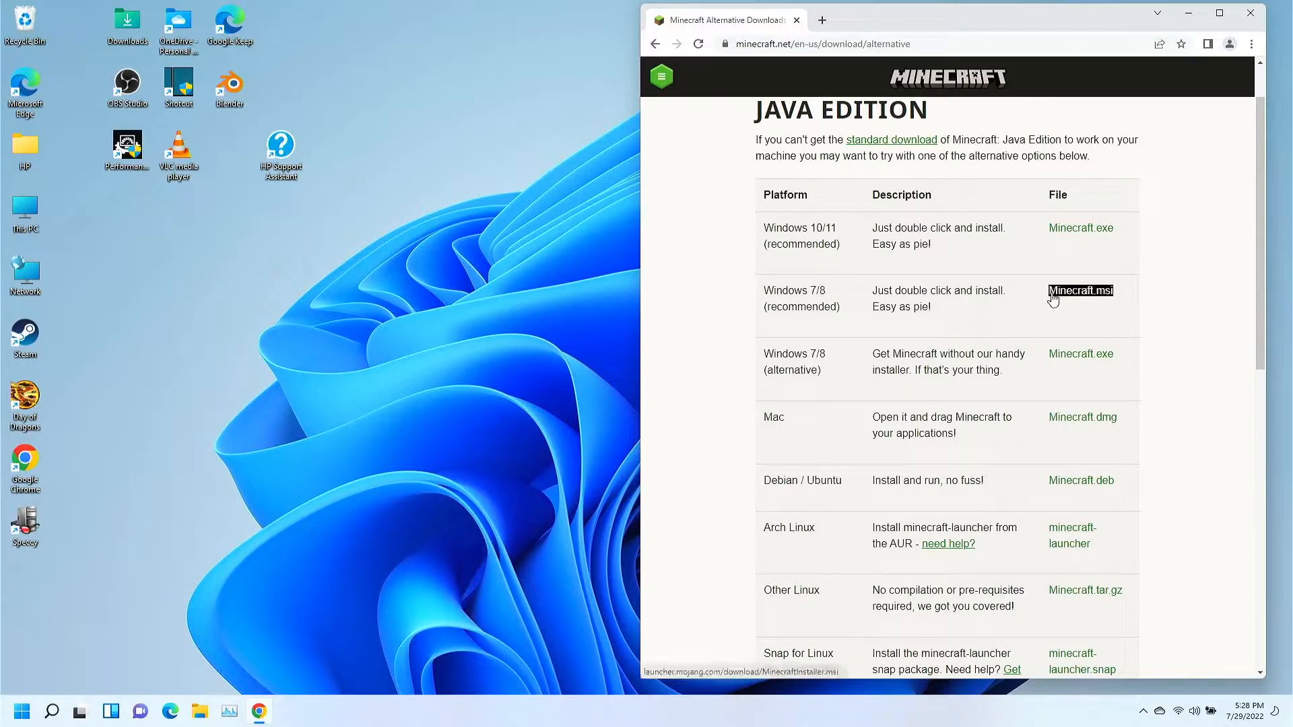
mouse_move(1080, 353)
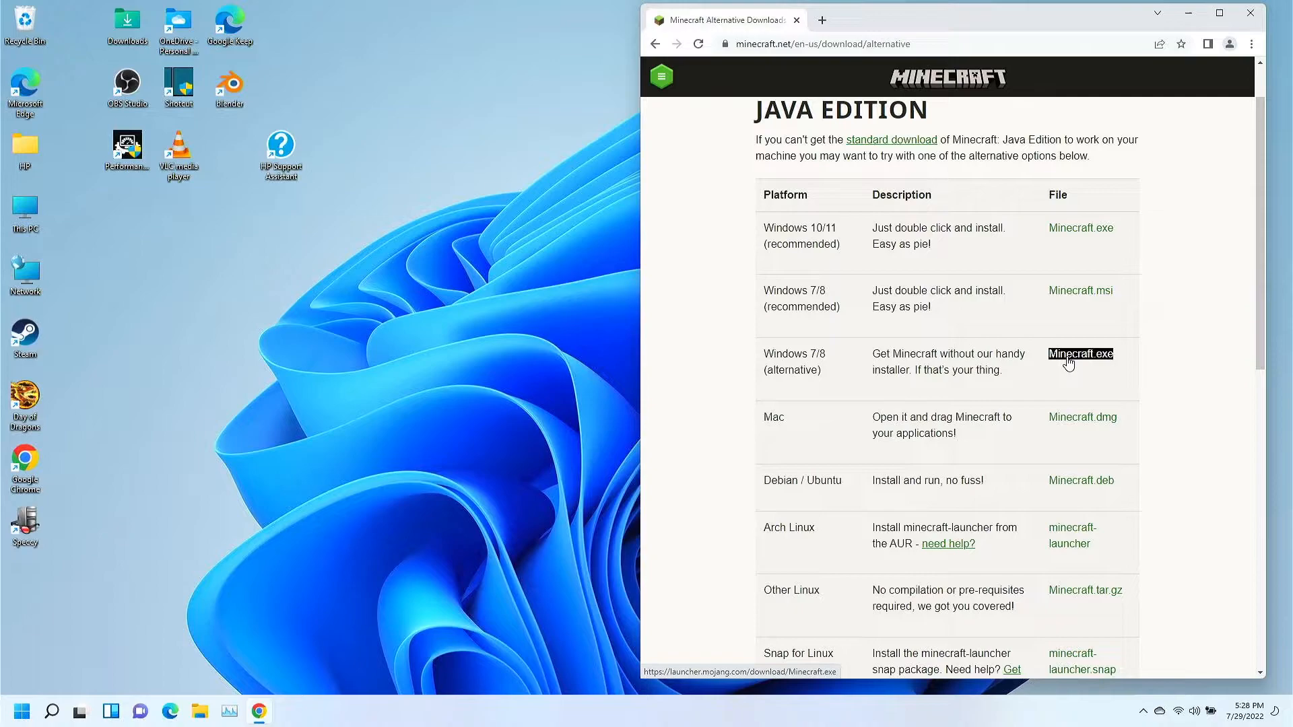
mouse_move(1064, 287)
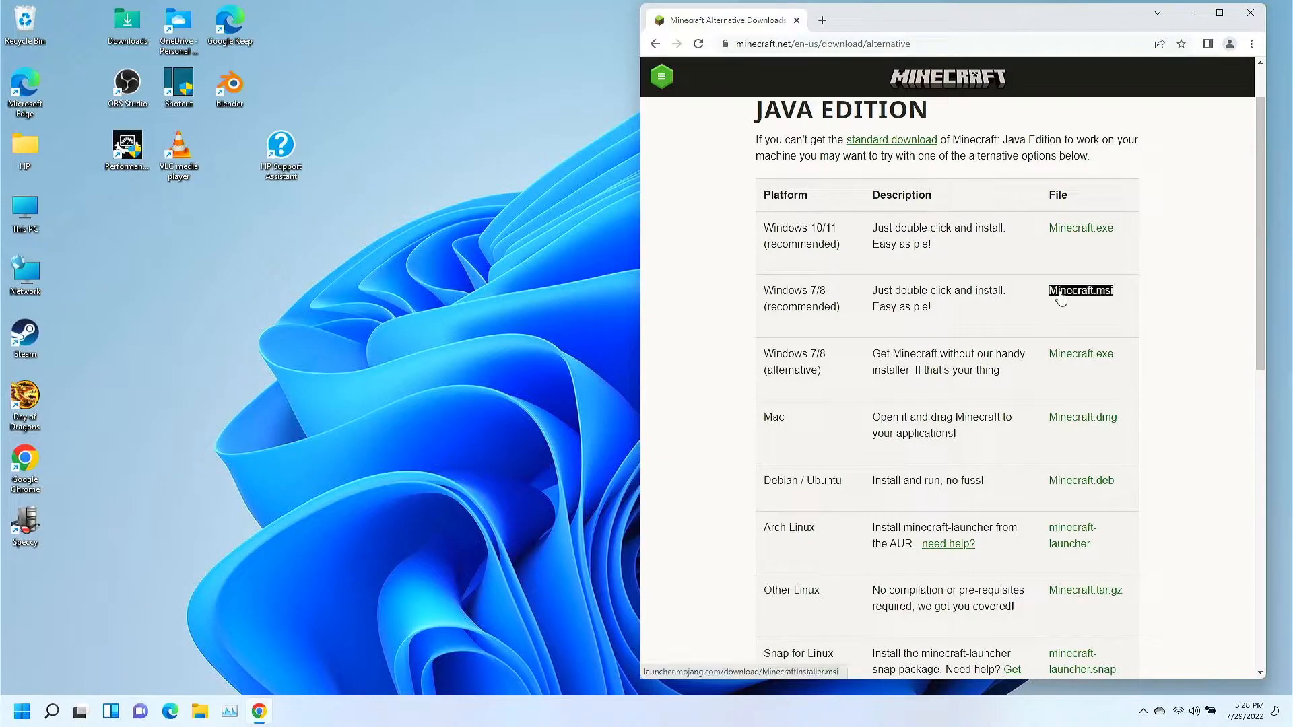
click(1079, 290)
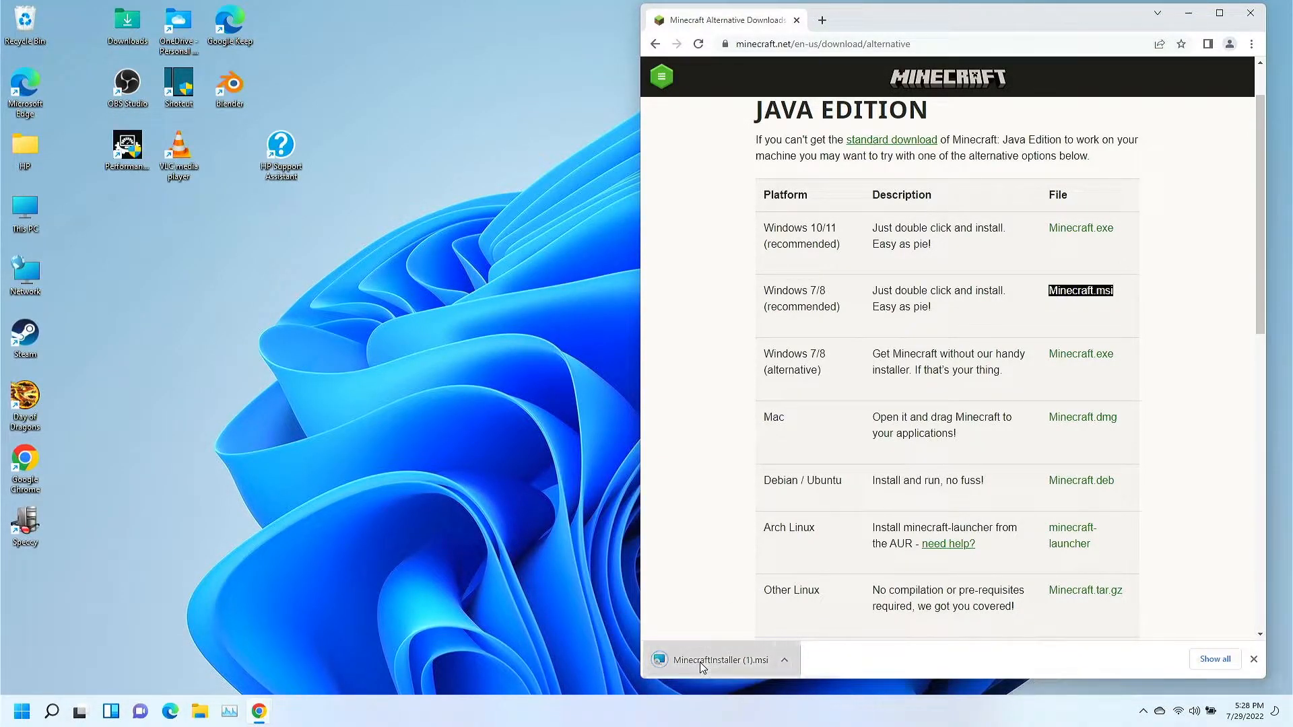
click(720, 660)
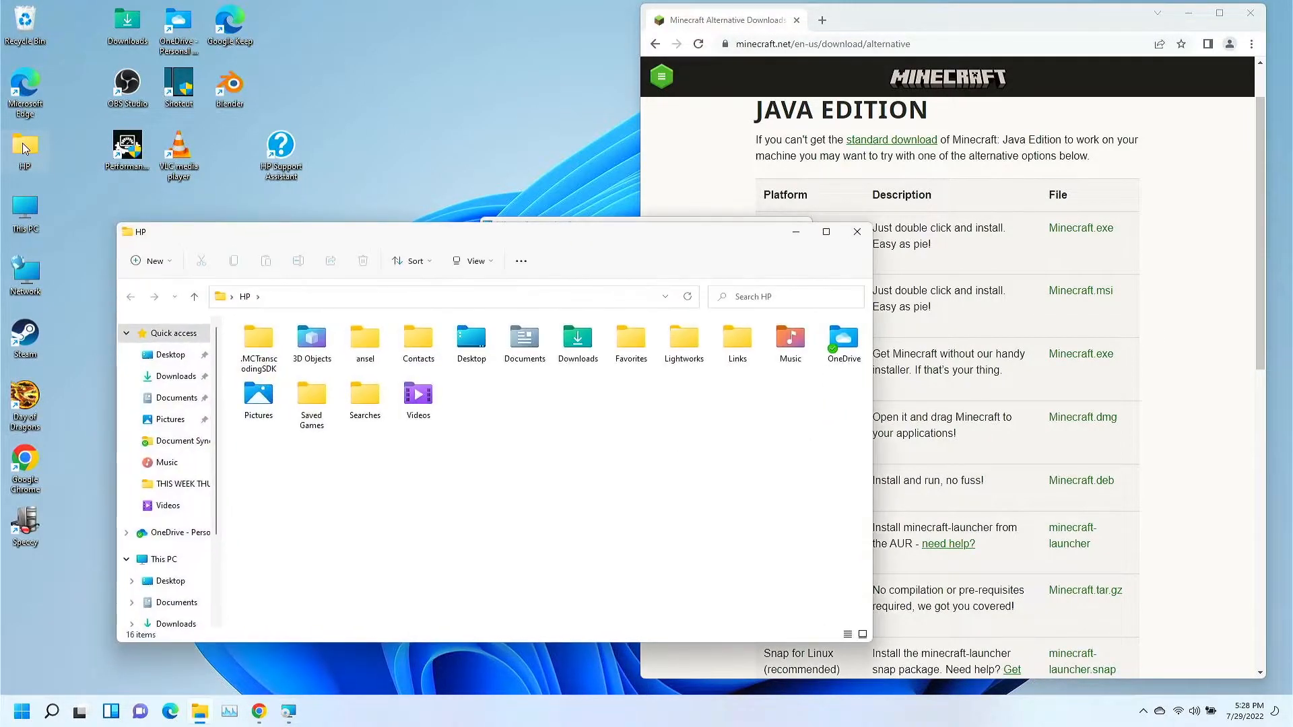
Show the Downloads folder containing the MinecraftInstaller files in File Explorer.
click(176, 375)
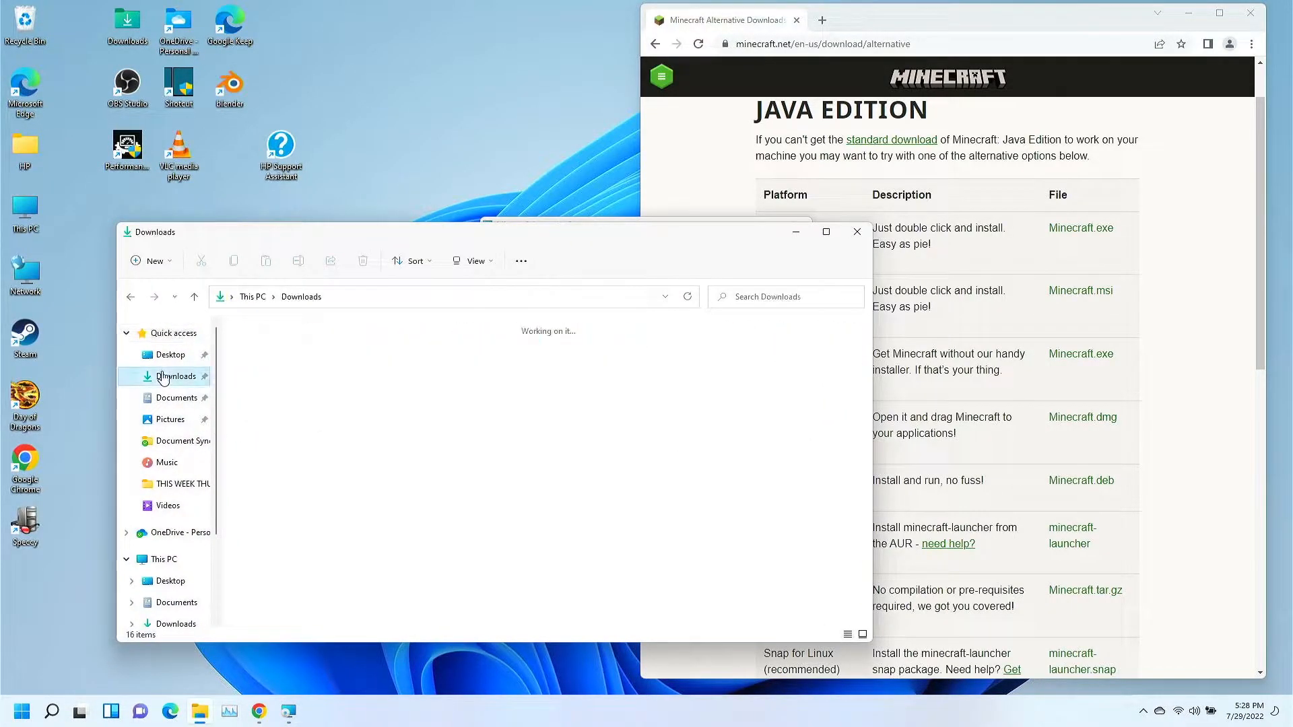
click(177, 376)
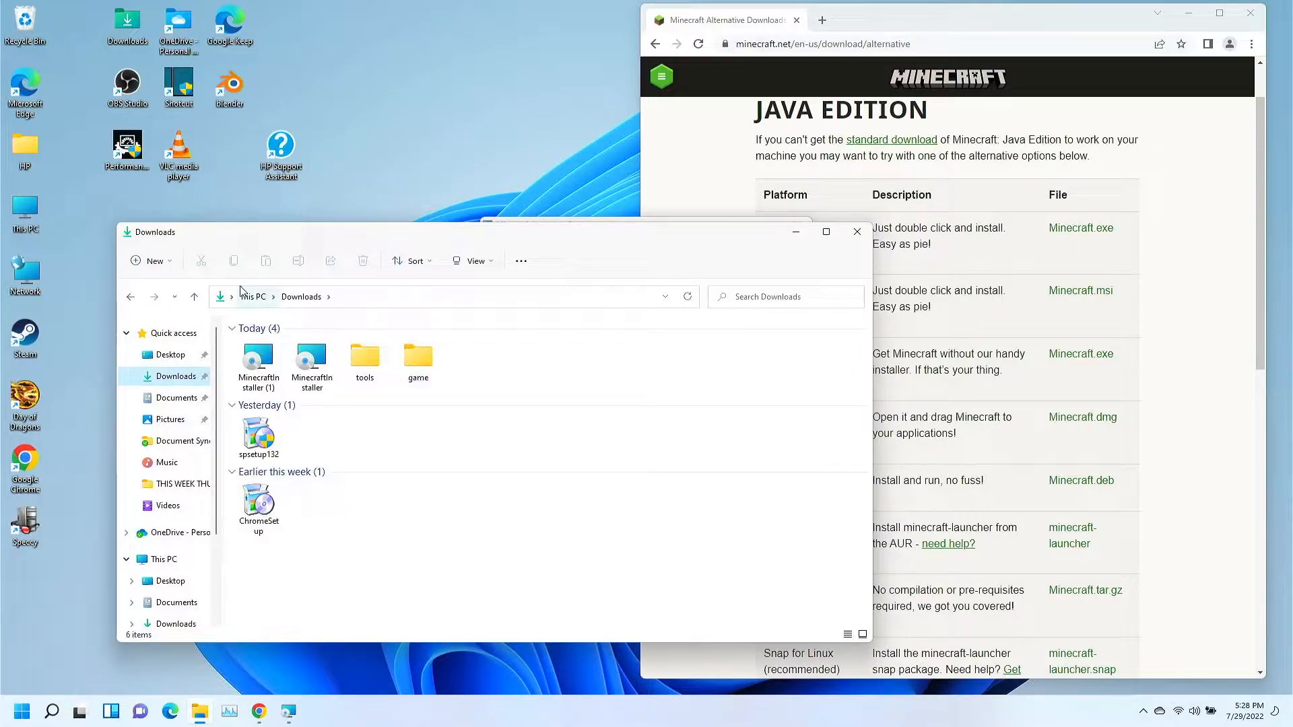
mouse_move(201, 712)
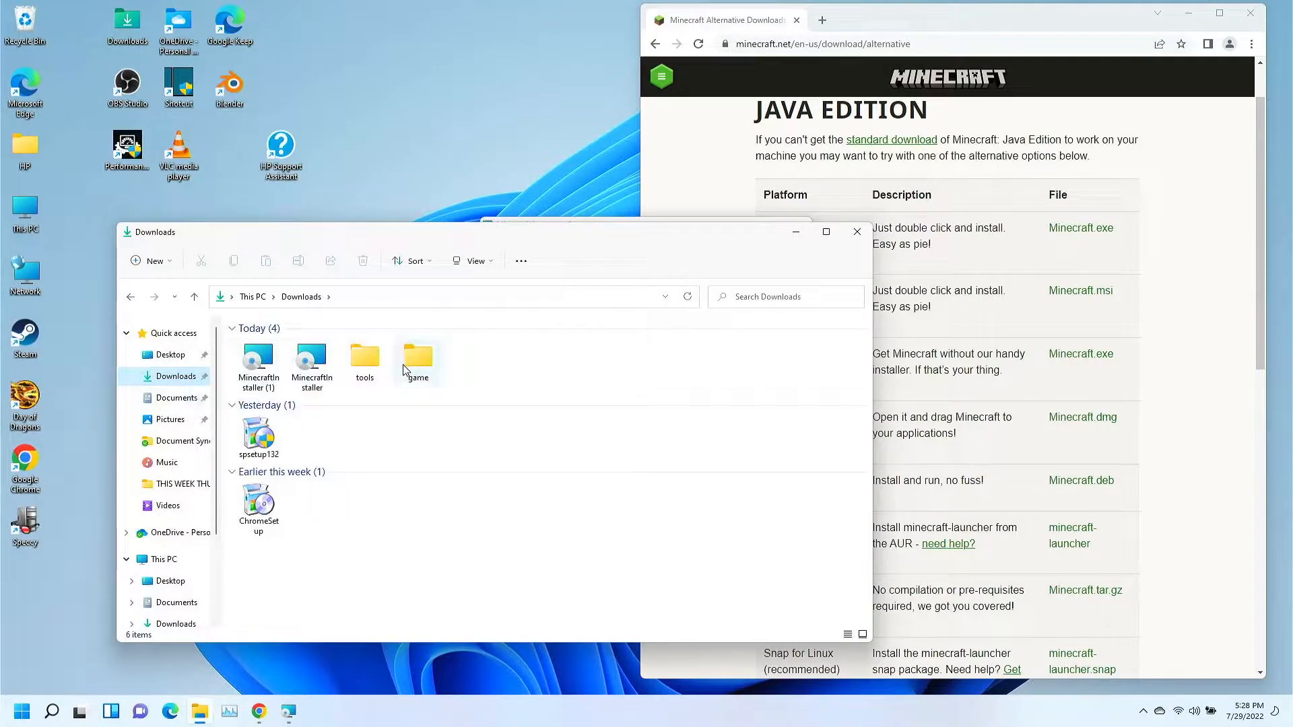
mouse_move(802, 249)
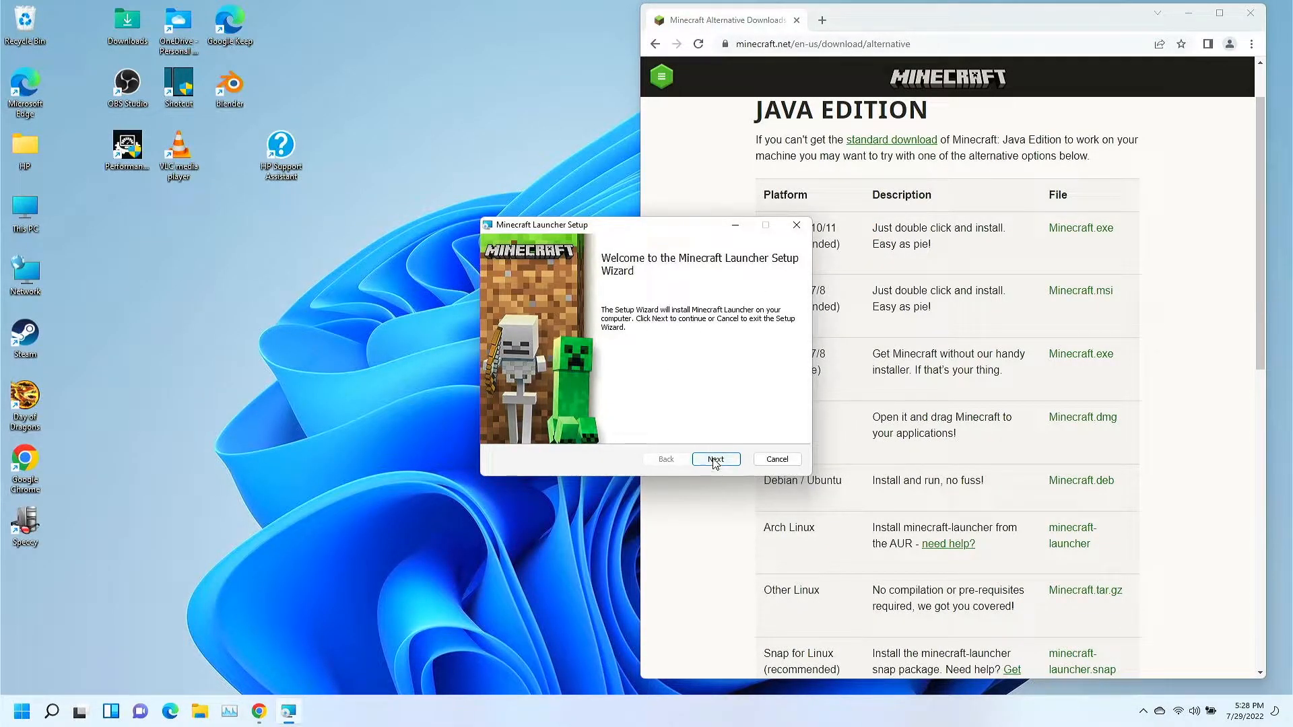
Install Minecraft Launcher to the default folder, allow device changes, and finish with launcher start.
click(714, 459)
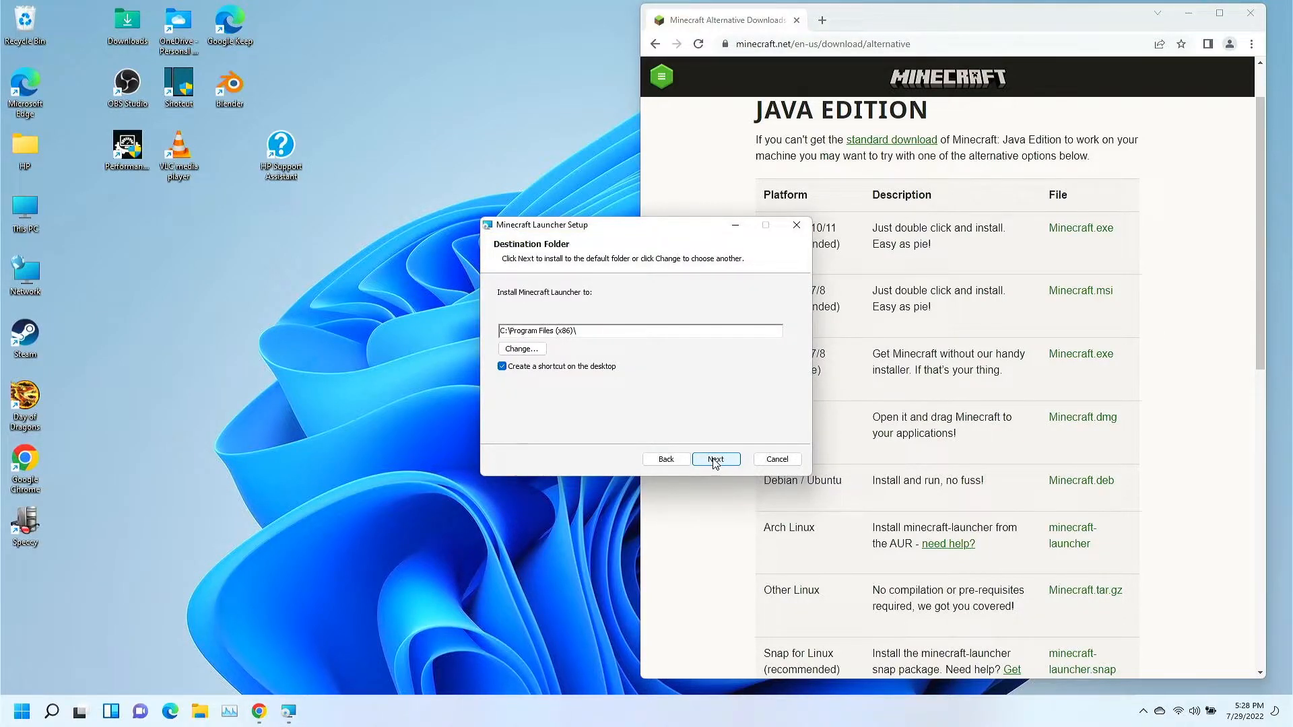
click(714, 459)
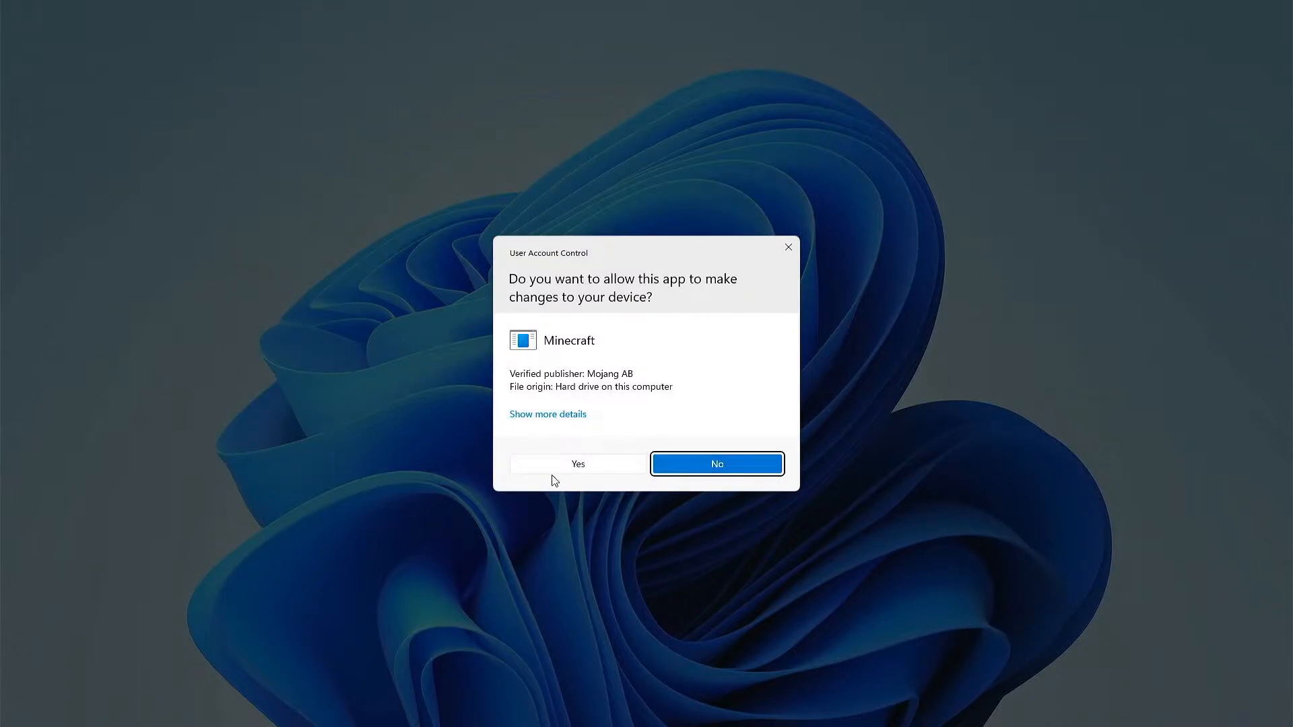
click(578, 464)
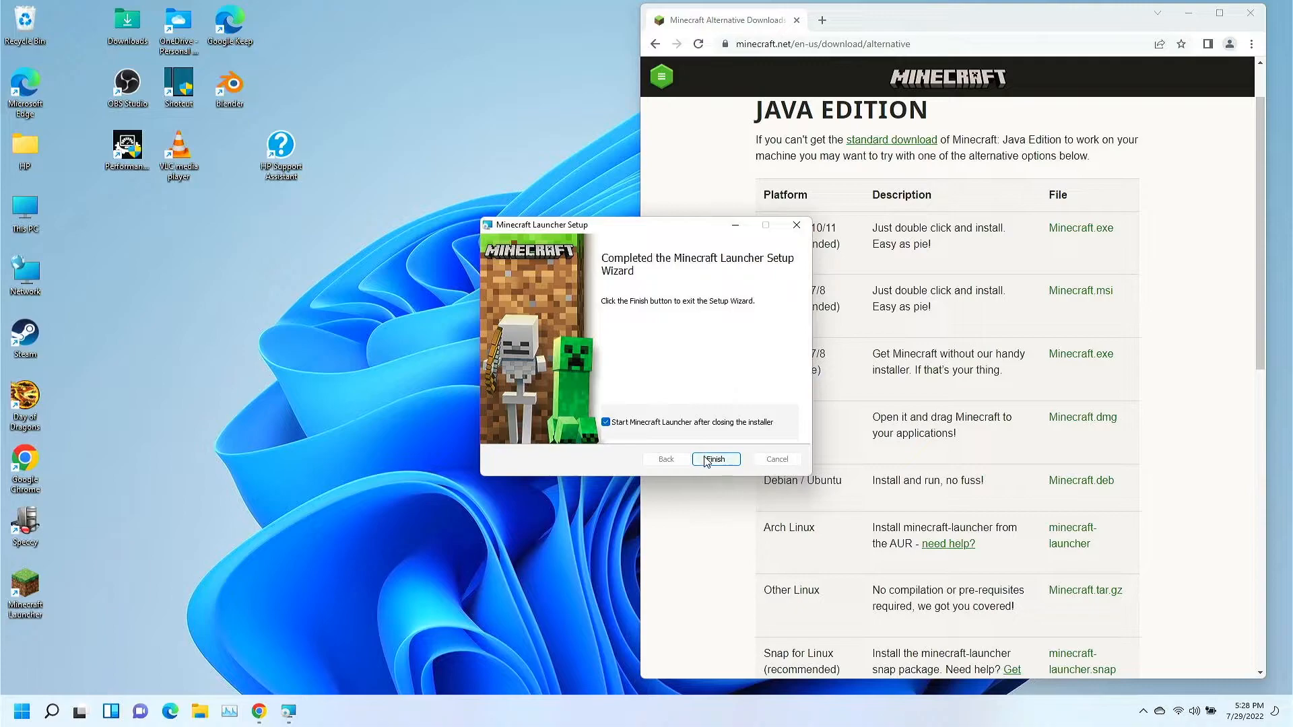
click(715, 460)
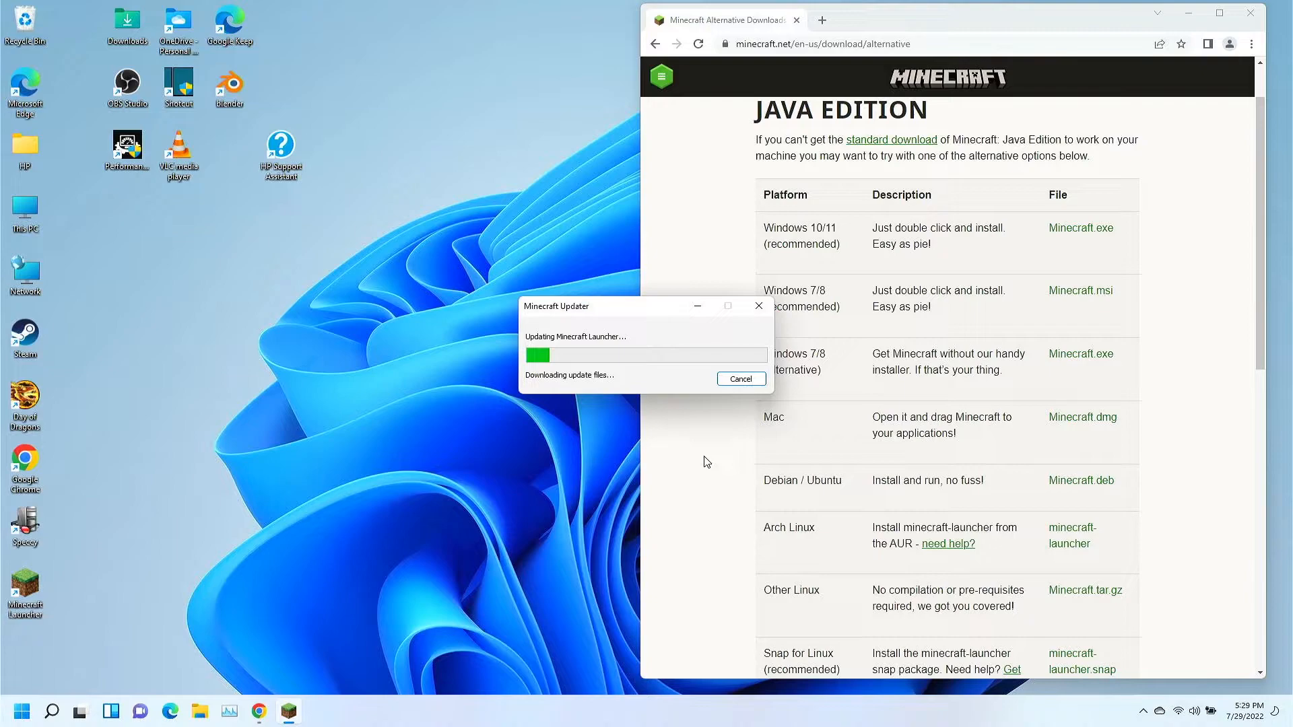
mouse_move(809, 39)
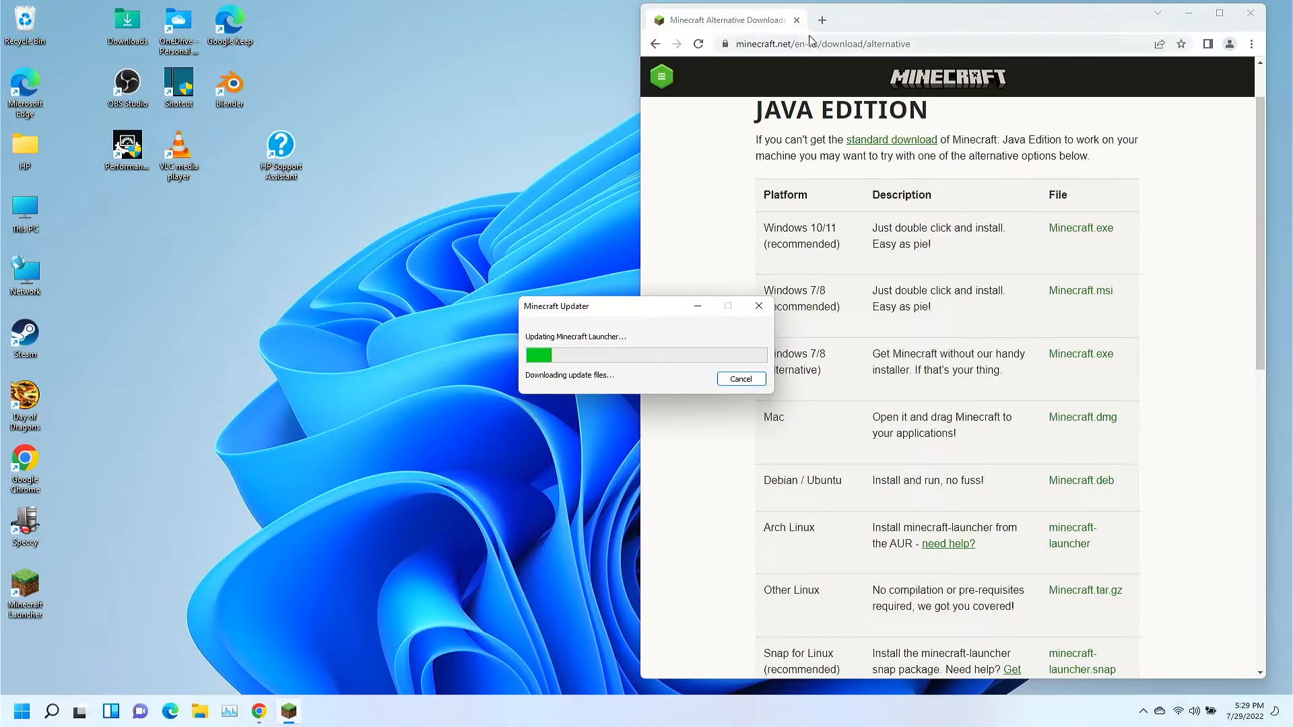
Open a new Chrome tab while Minecraft Updater downloads its files.
click(820, 20)
text(minecraft)
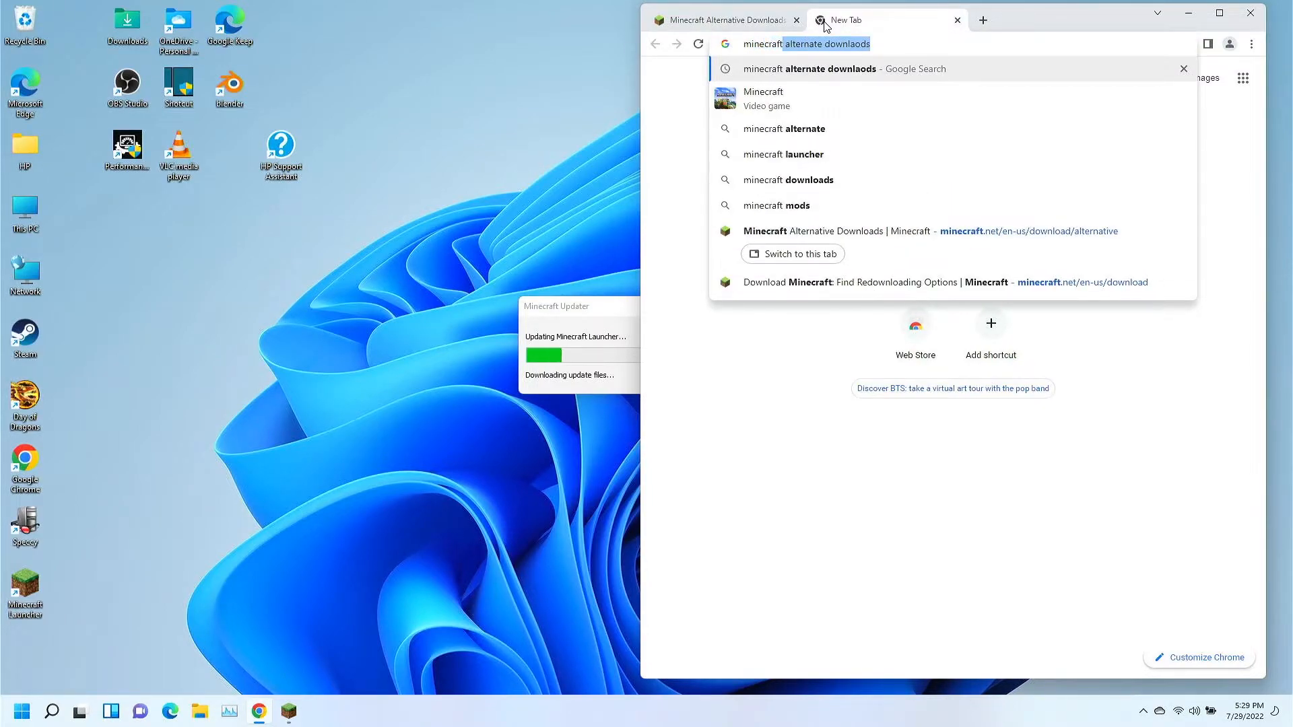
Search 'minecraft downloads' and open the official 'Download Minecraft' page.
click(787, 180)
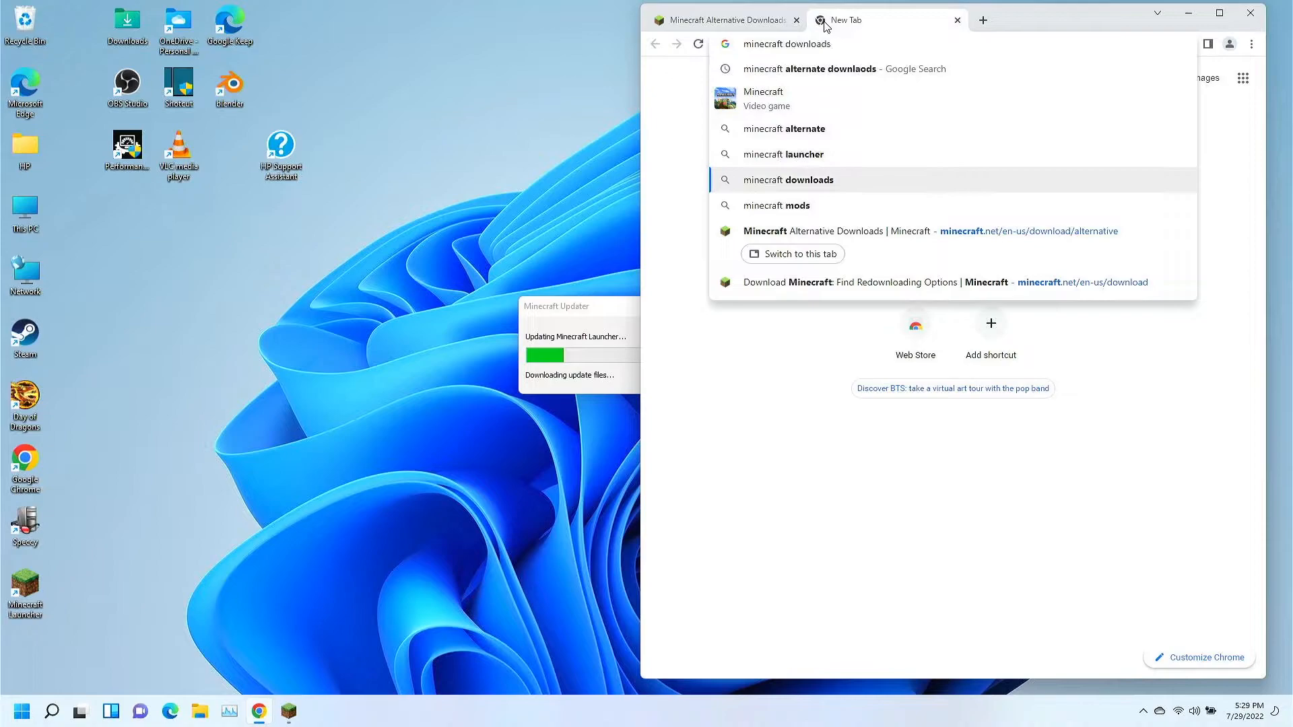
click(787, 180)
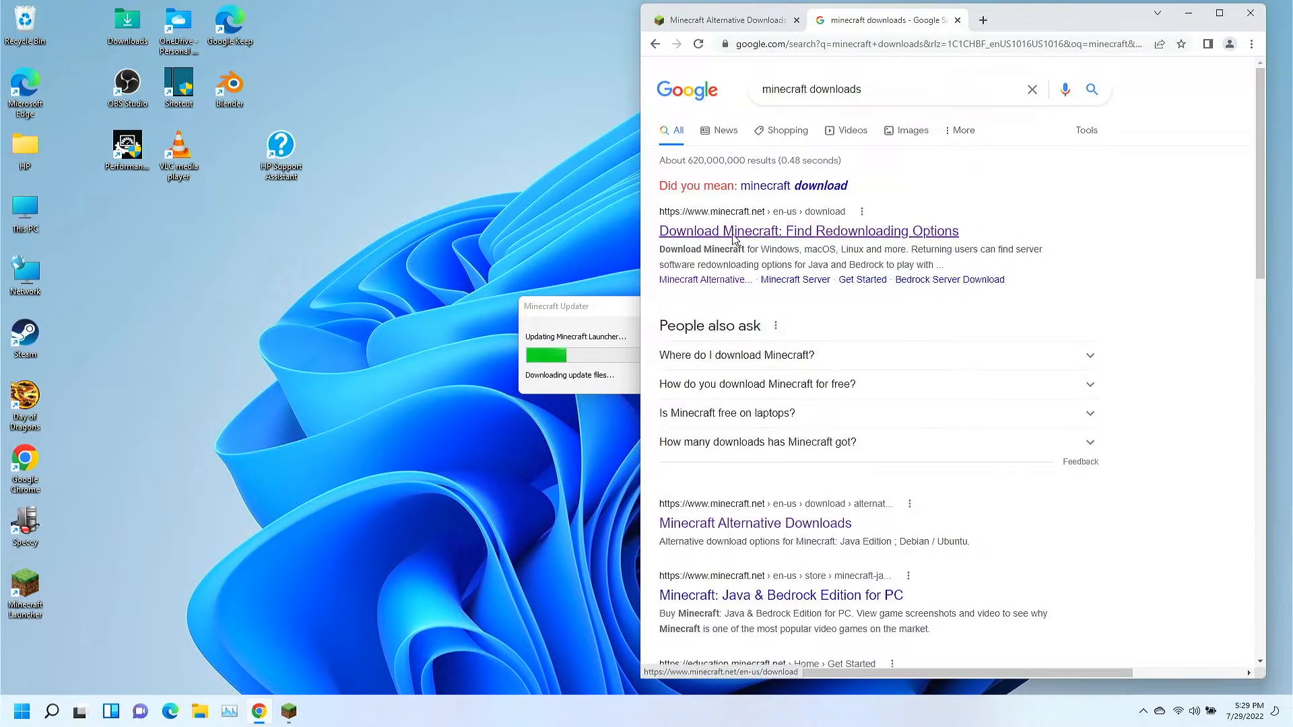
click(807, 231)
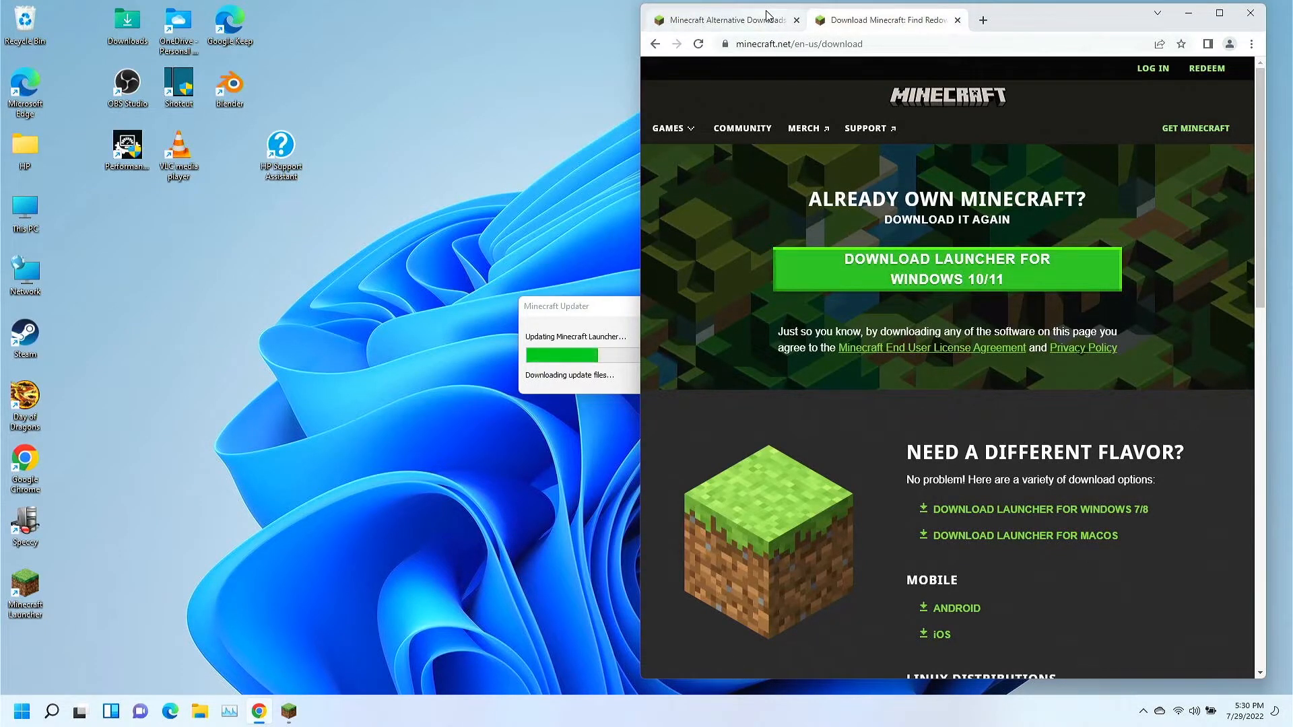
mouse_move(726, 19)
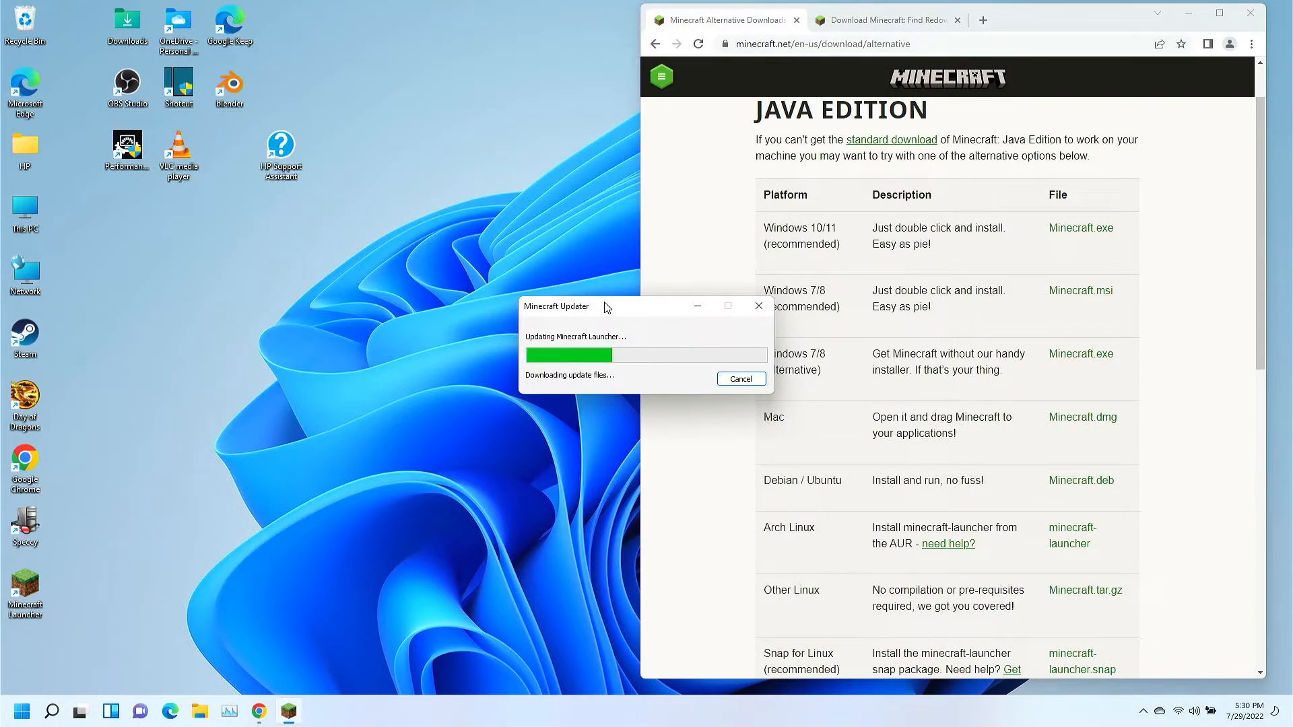
mouse_move(669, 375)
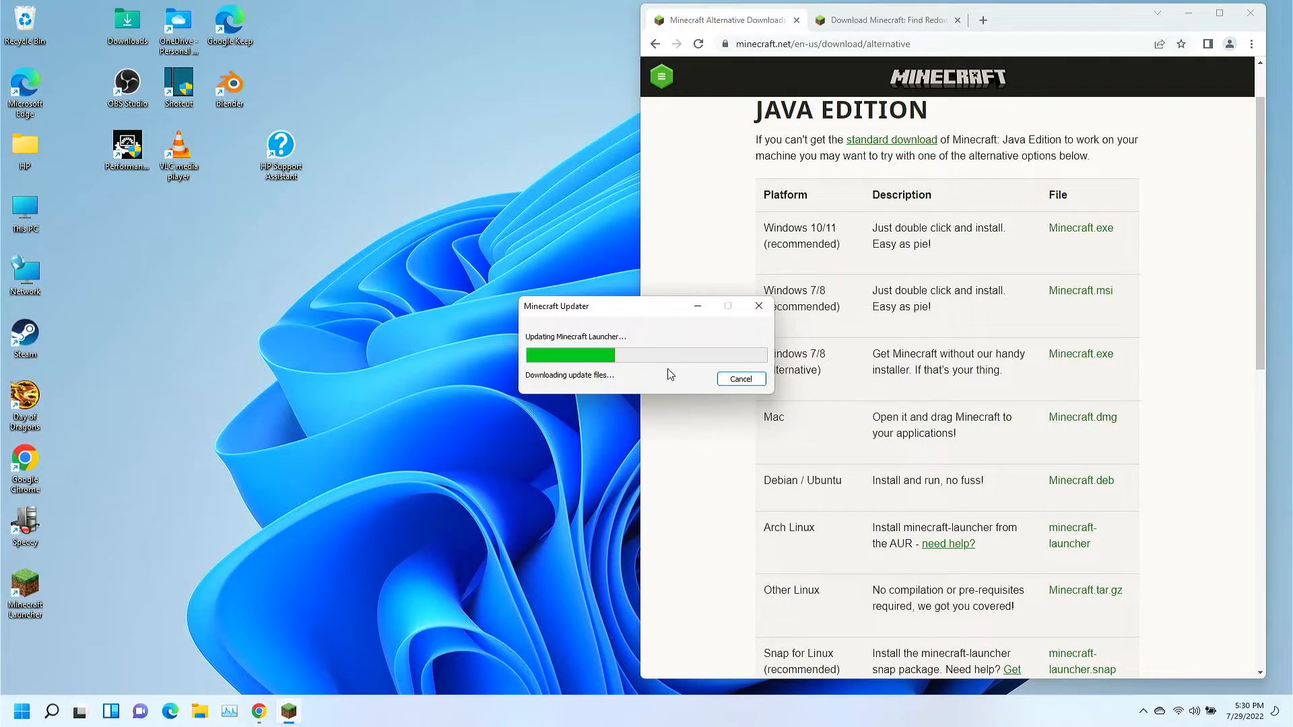
mouse_move(951, 381)
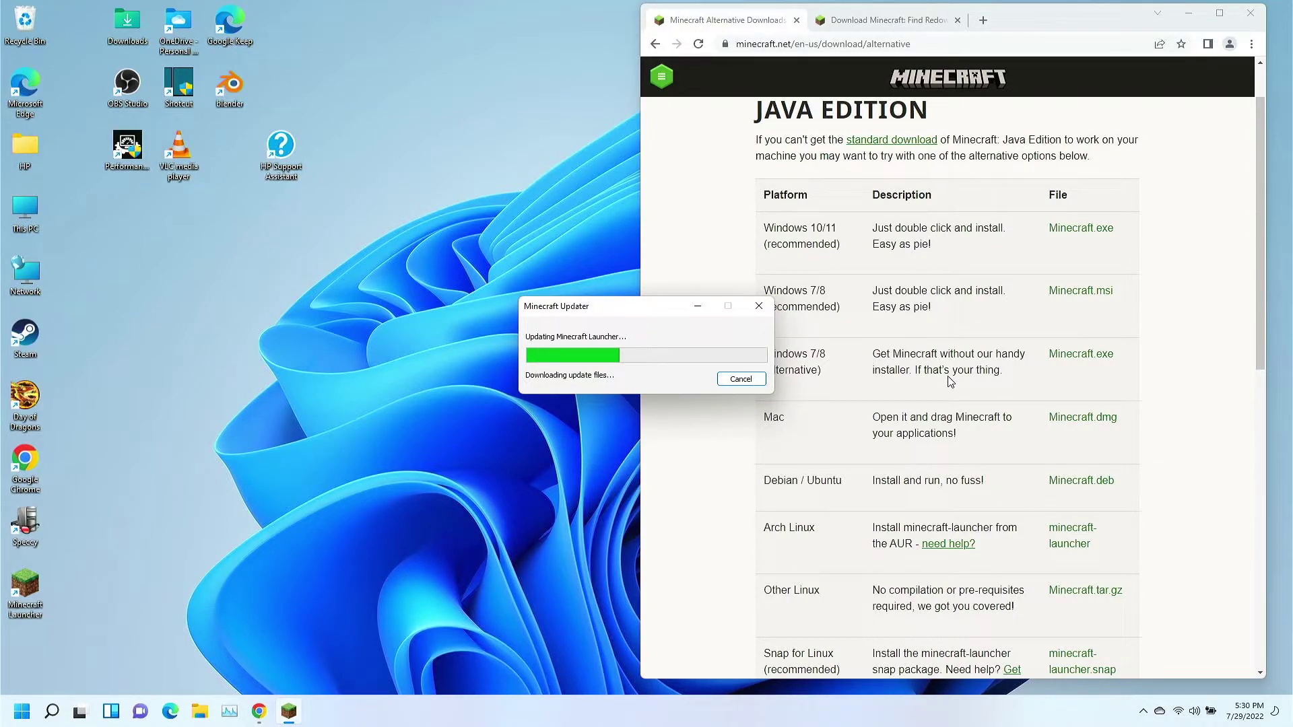
mouse_move(1139, 610)
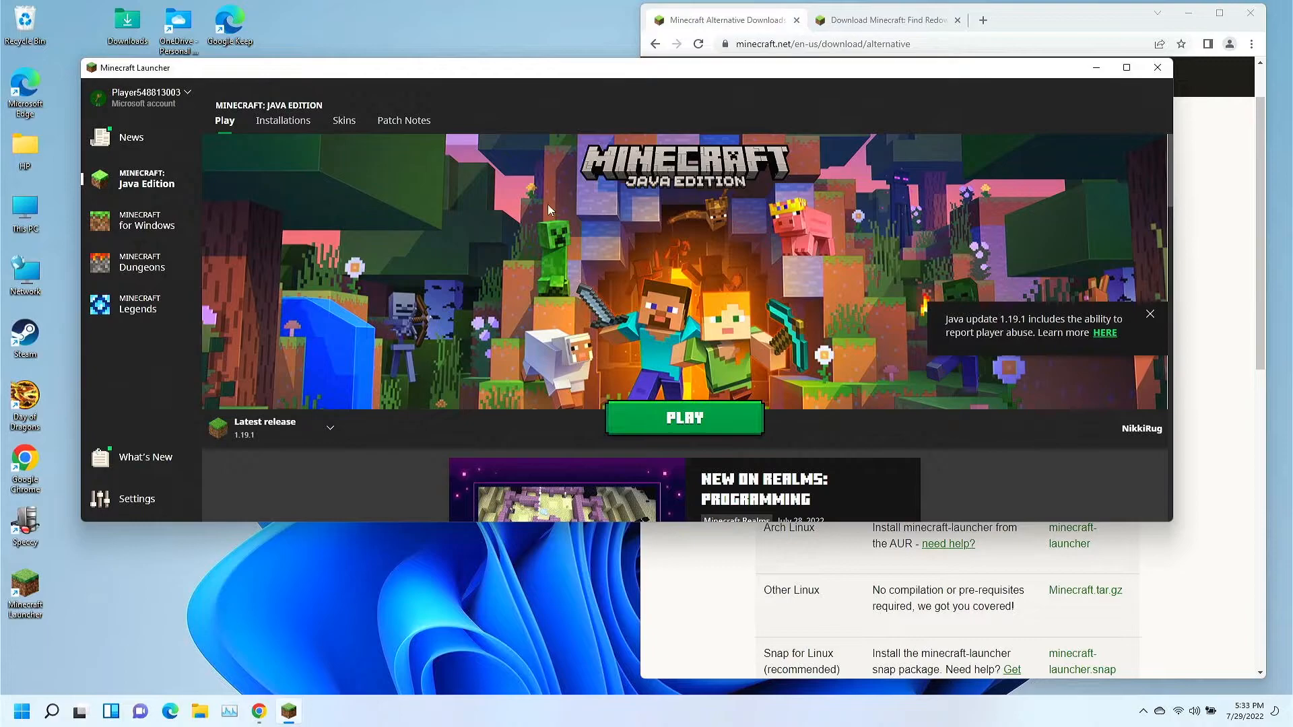
mouse_move(518, 277)
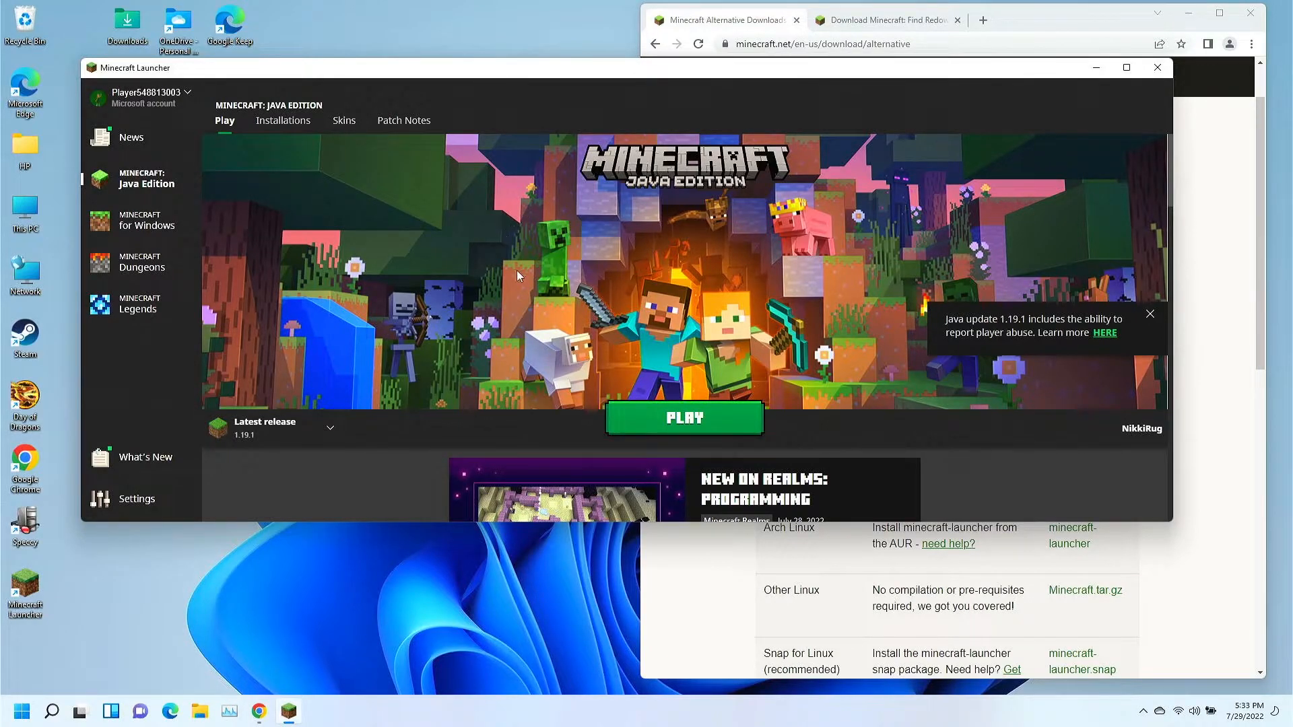
mouse_move(684, 418)
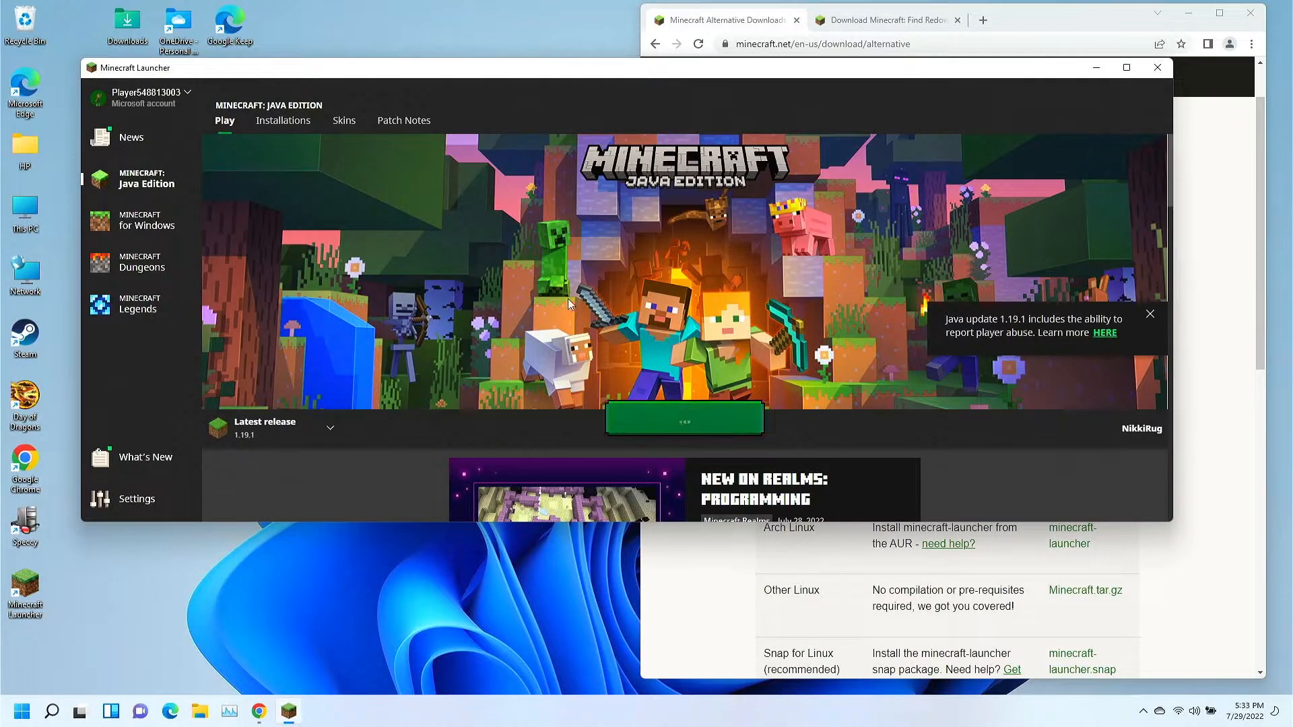
mouse_move(511, 223)
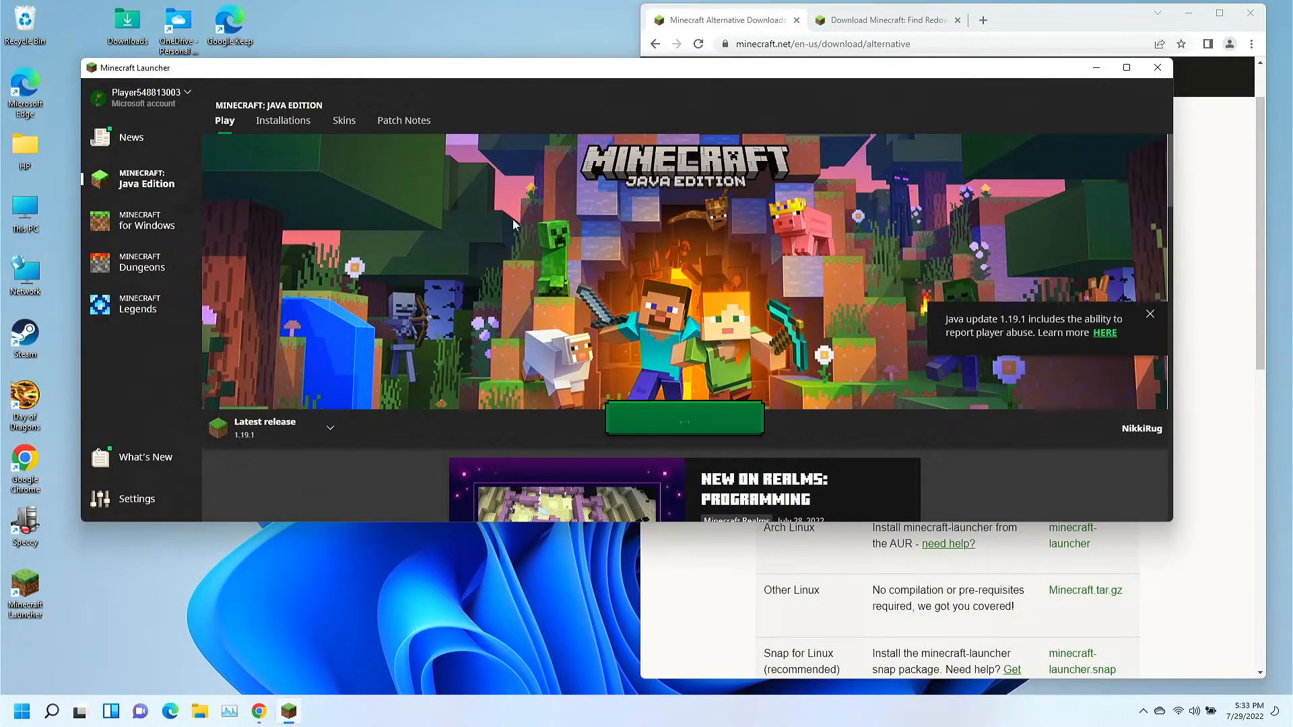
Play Java Edition Latest release 1.19.1 from the launcher.
click(683, 419)
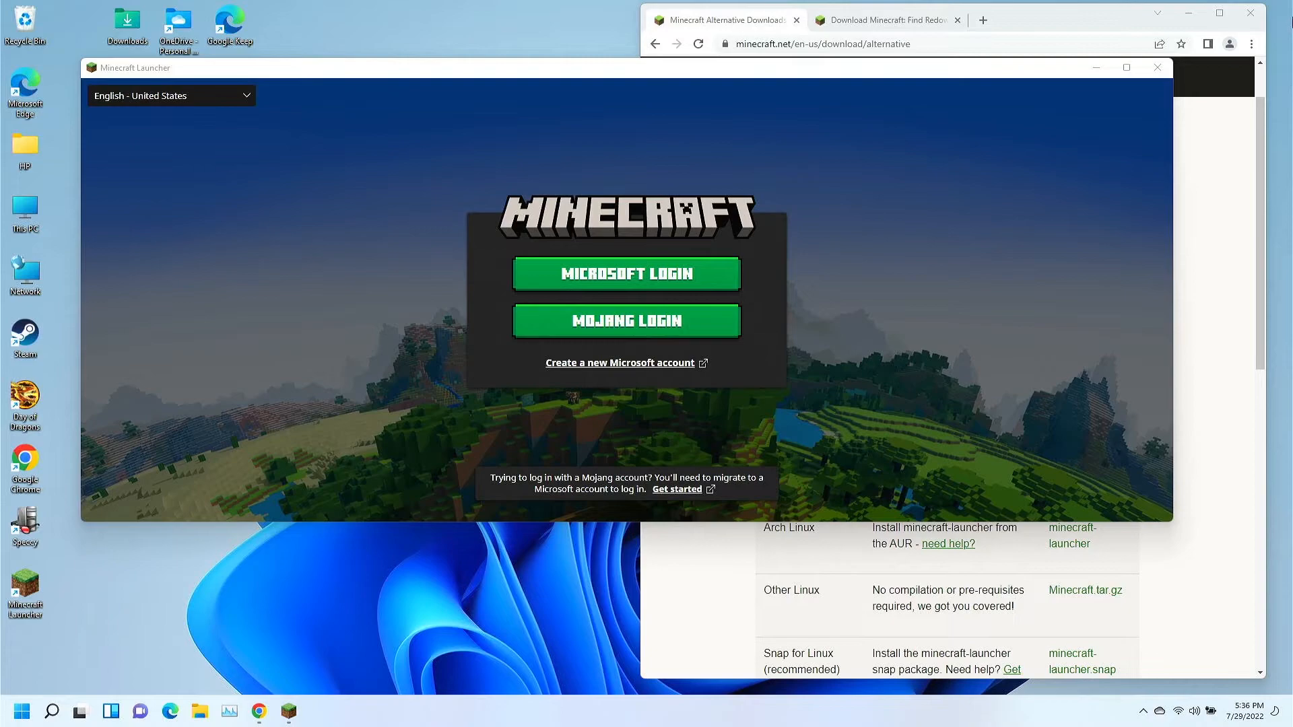
mouse_move(716, 243)
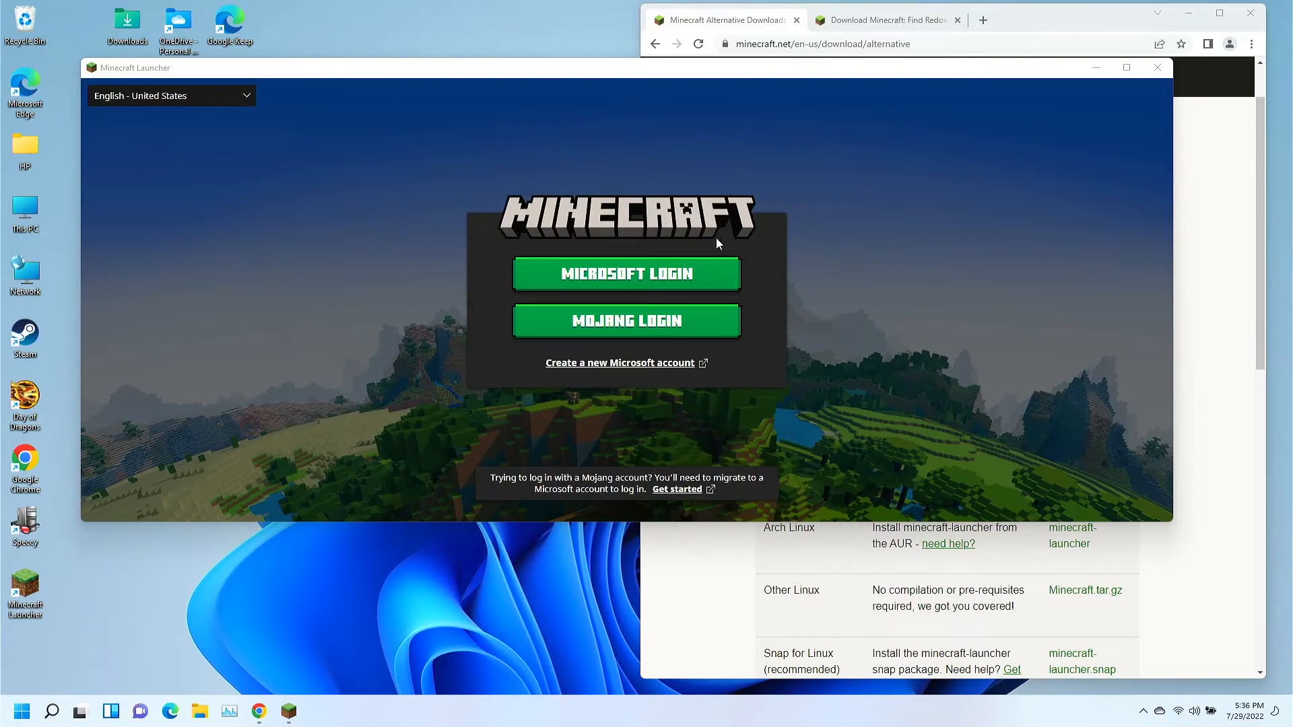
mouse_move(585, 334)
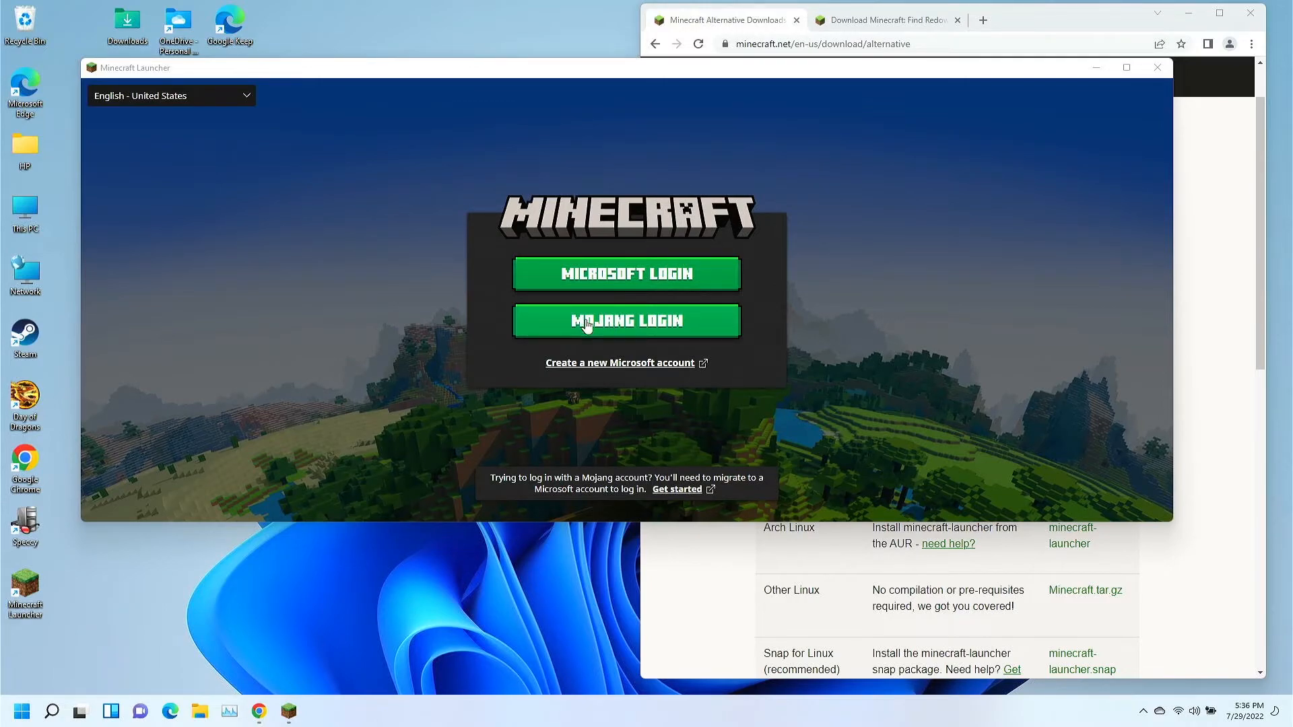
mouse_move(626, 274)
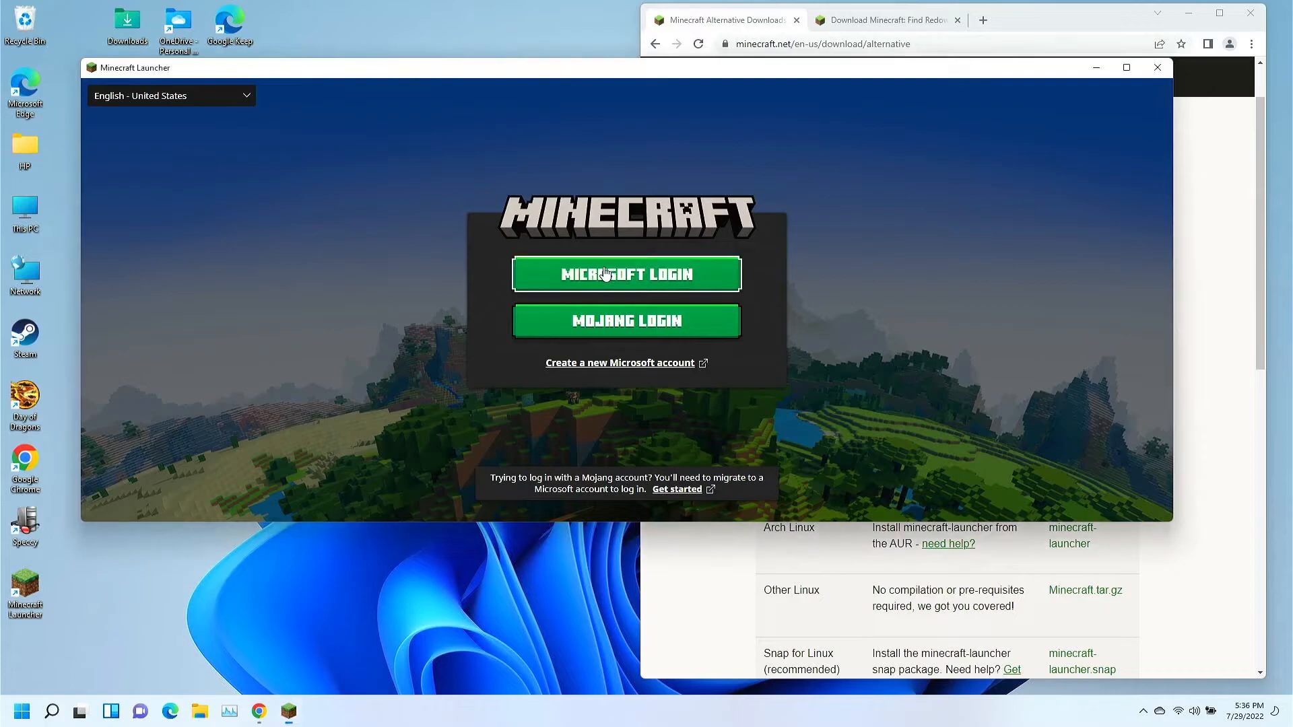
Choose MICROSOFT LOGIN on the launcher login screen.
click(626, 274)
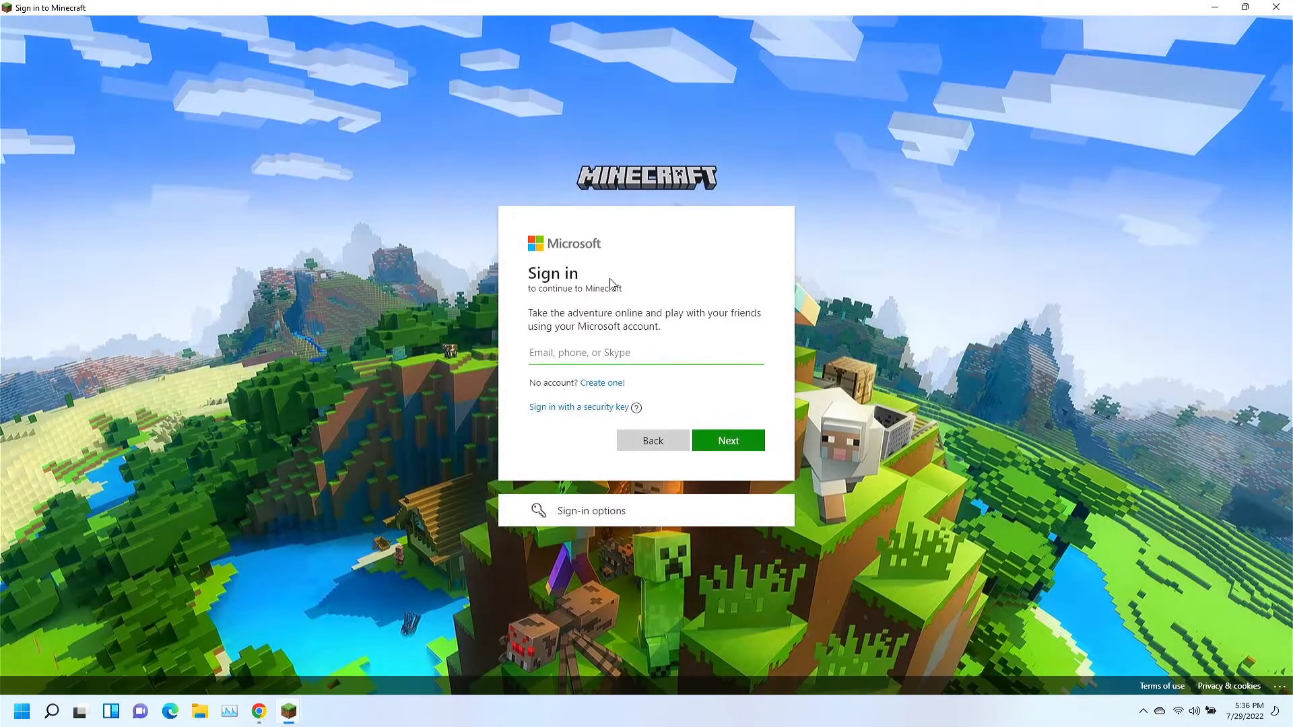
Start entering the Microsoft account email in the 'Sign in to Minecraft' window.
click(645, 353)
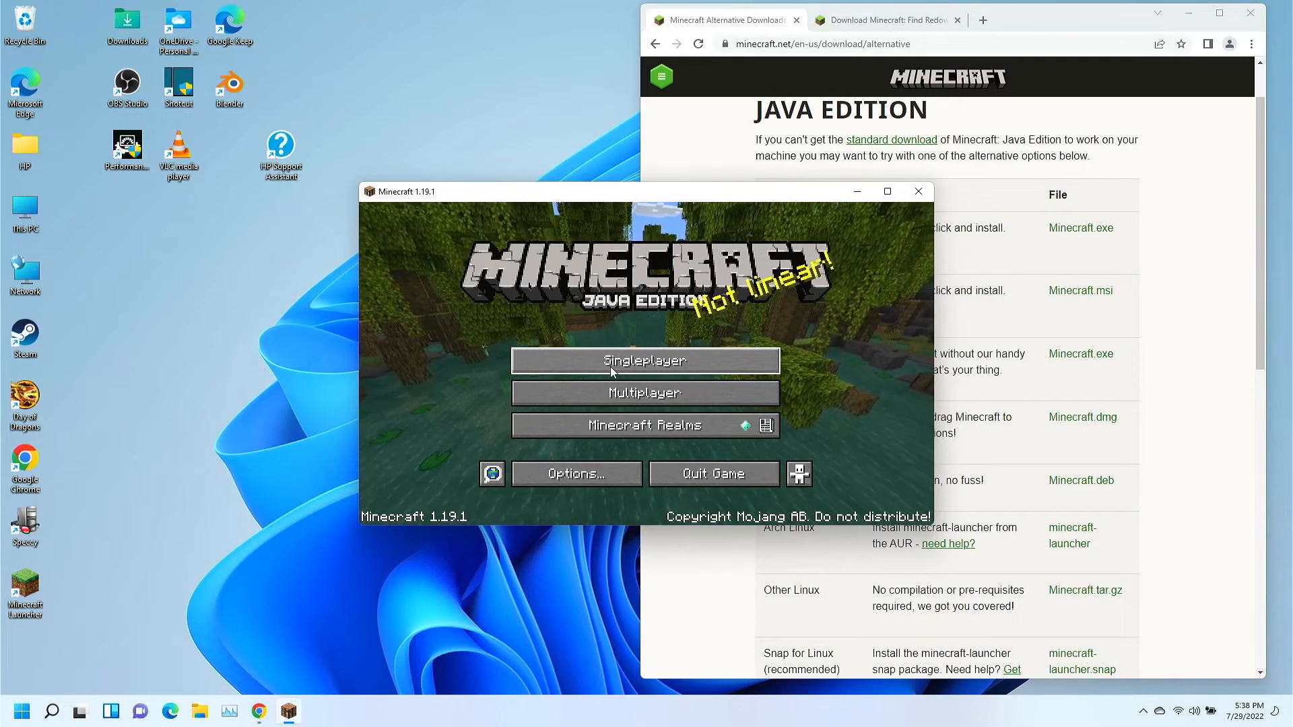
mouse_move(337, 460)
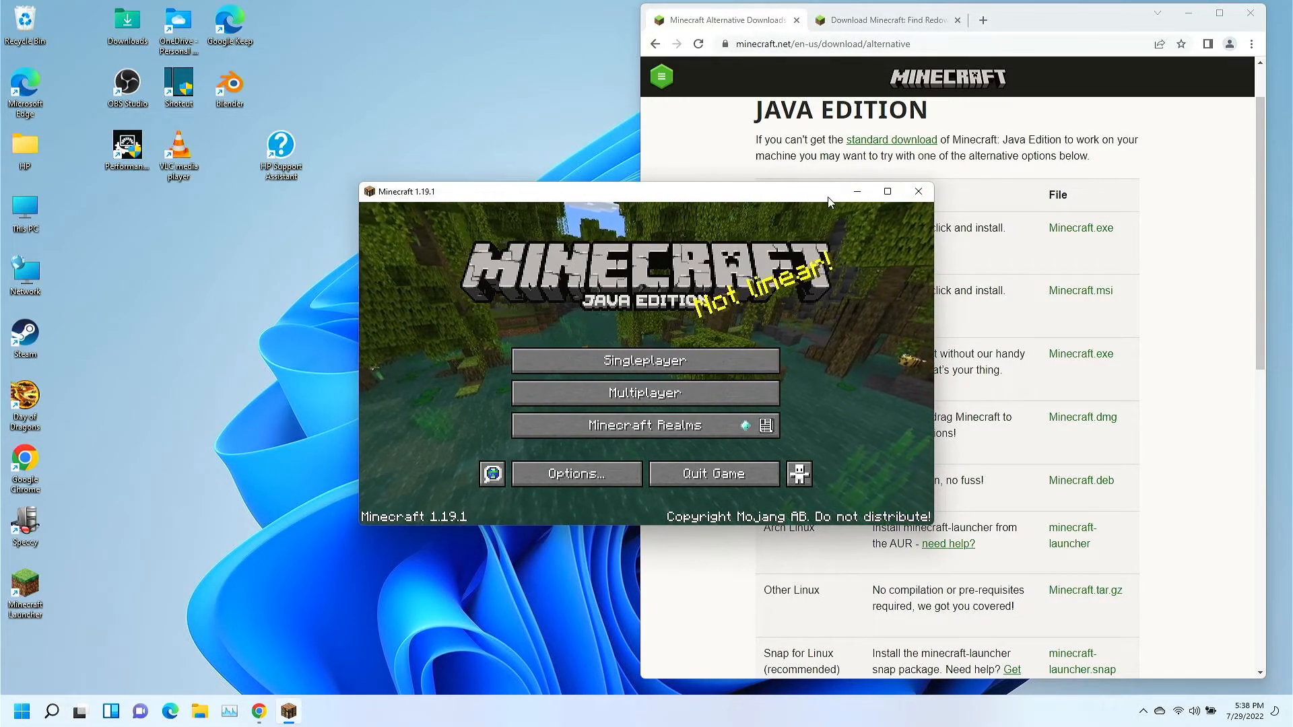
click(883, 19)
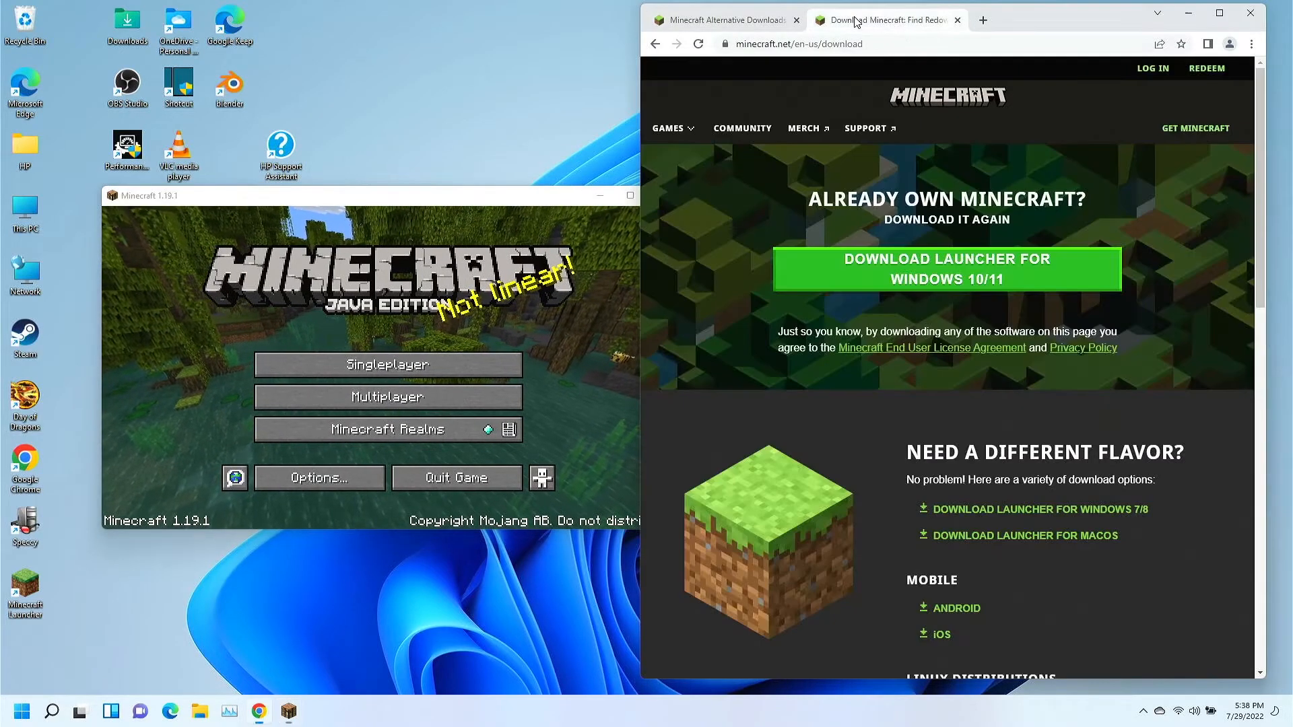
mouse_move(946, 269)
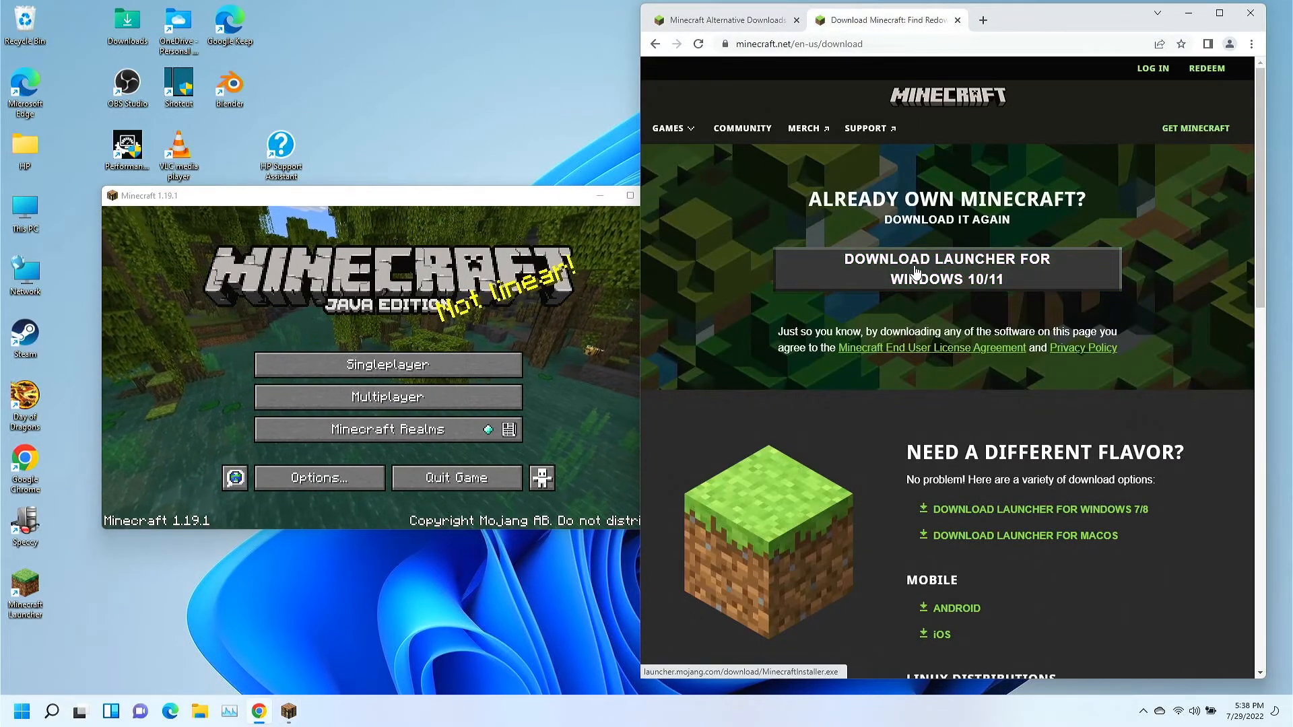
mouse_move(841, 272)
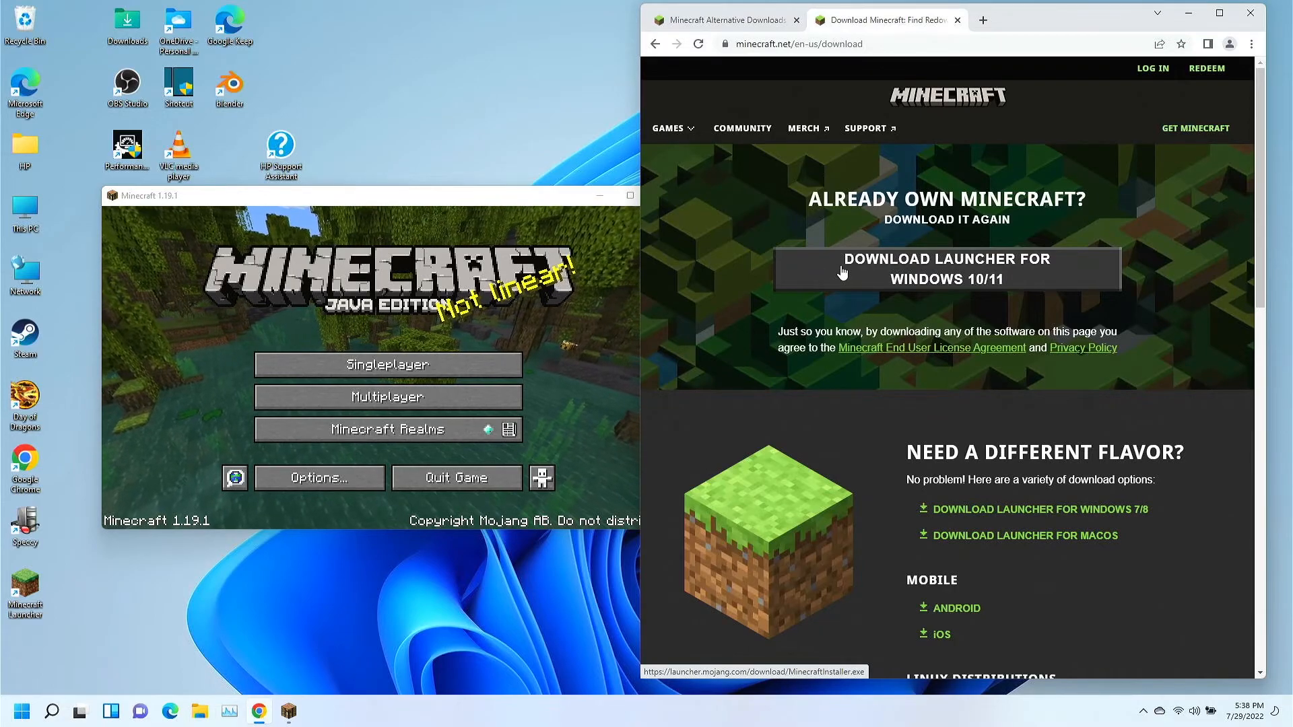
mouse_move(990, 282)
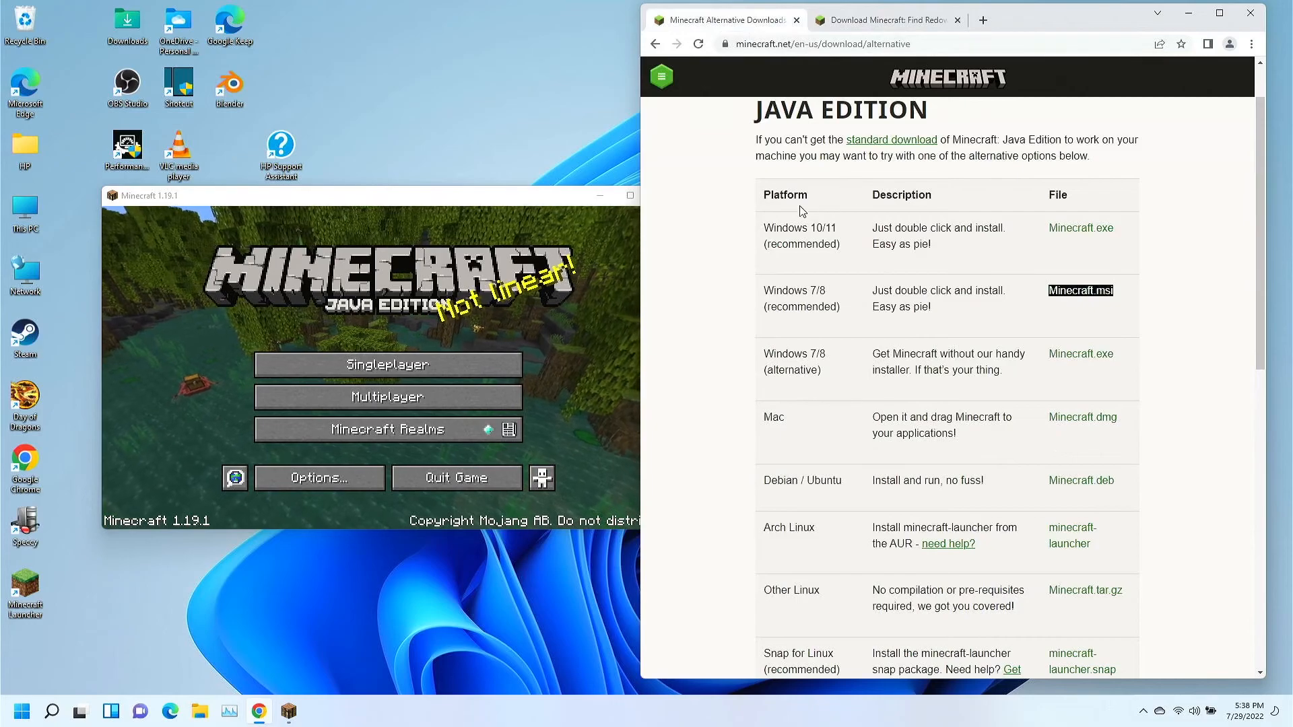
scroll(up, 3)
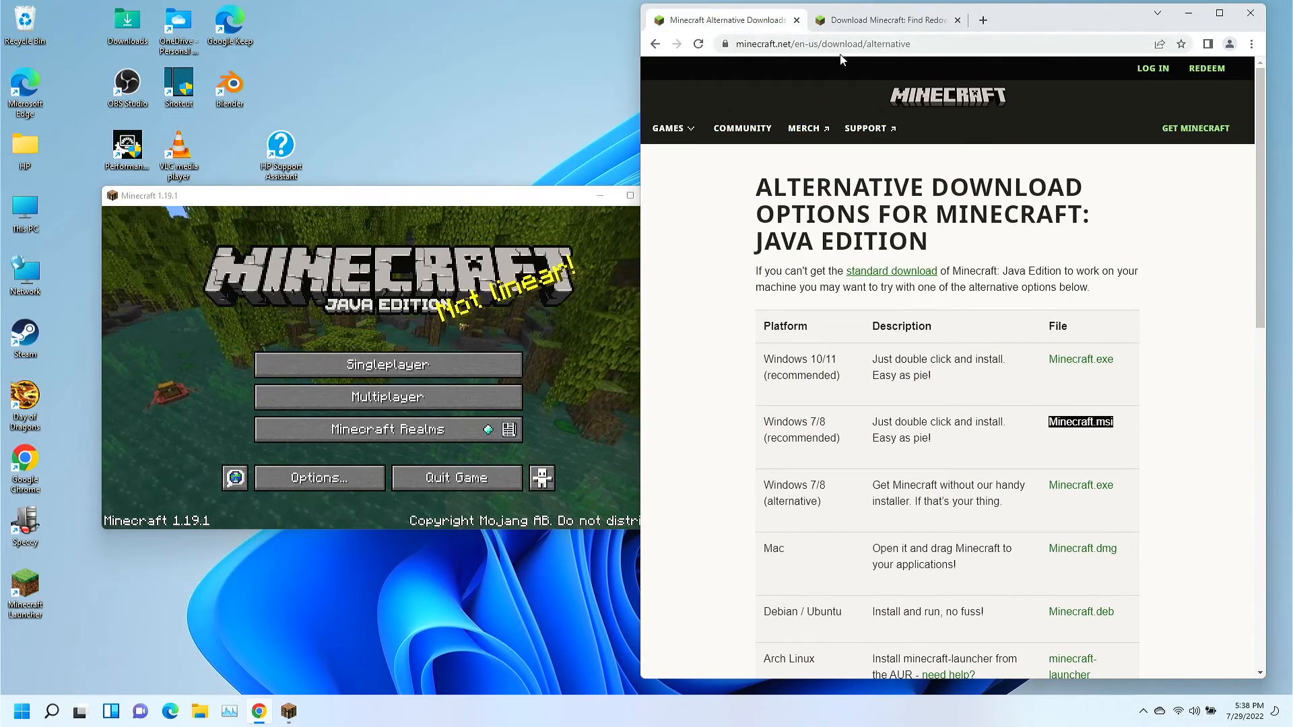
scroll(down, 3)
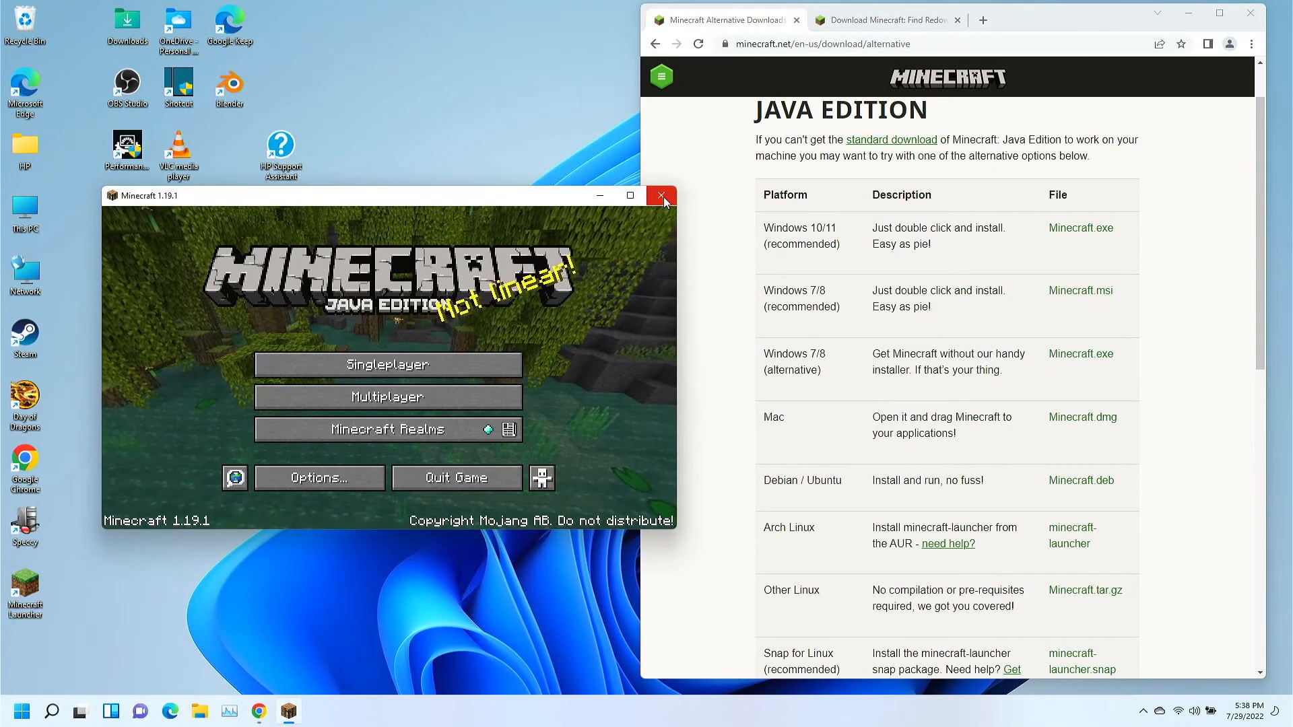
mouse_move(661, 195)
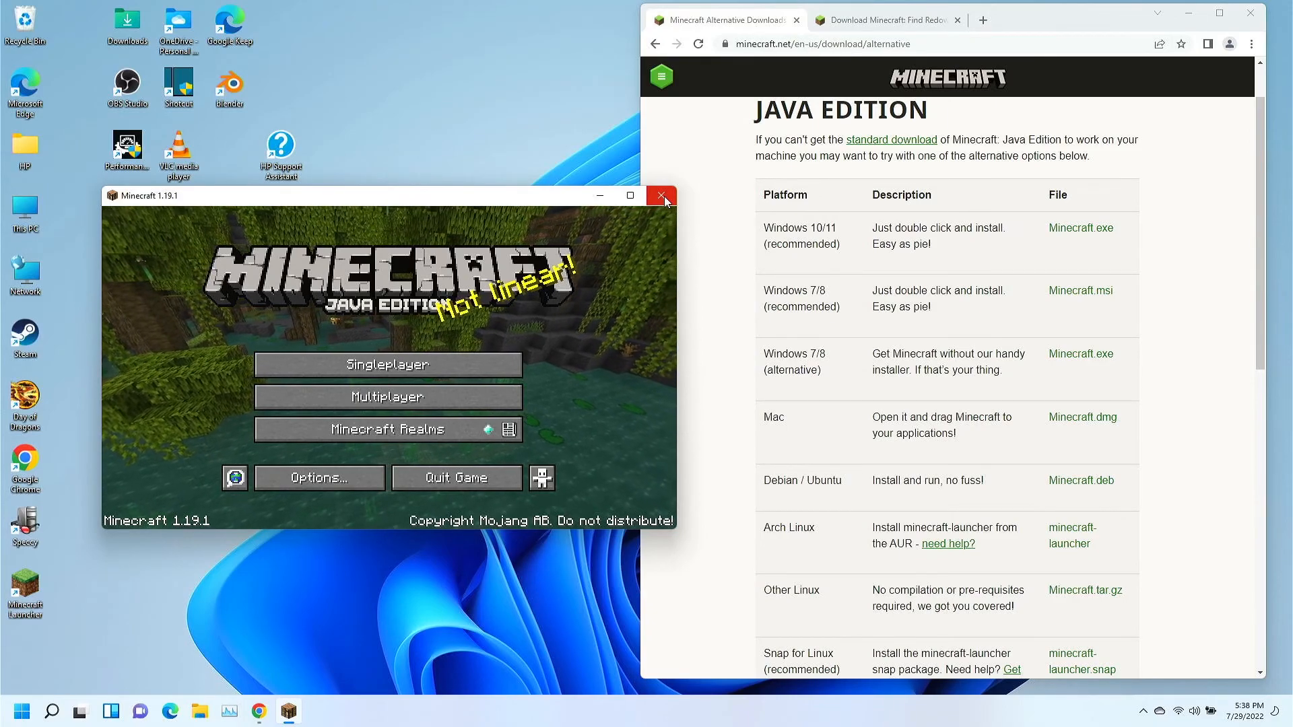
mouse_move(456, 478)
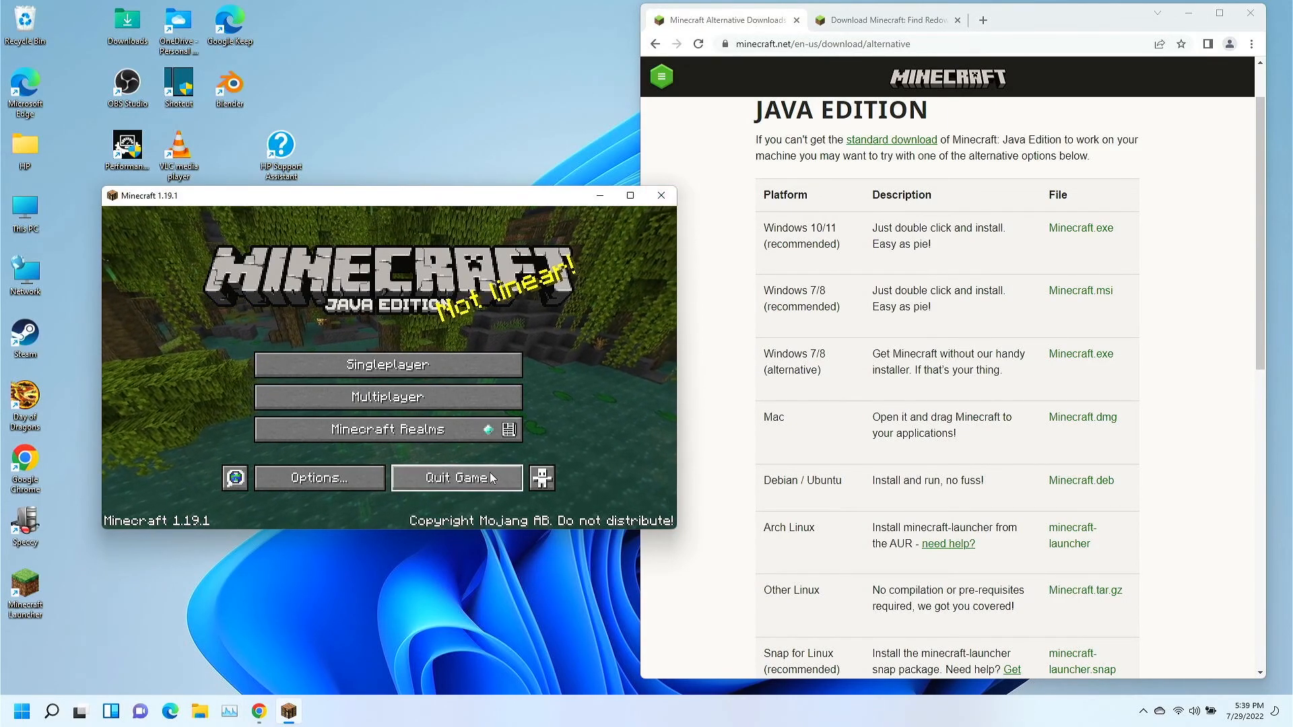